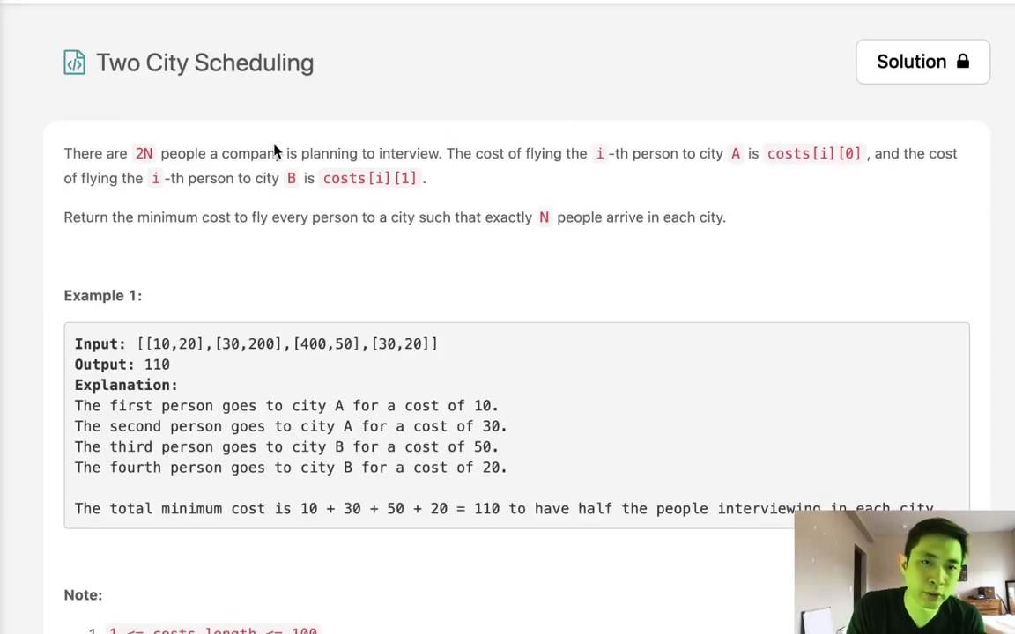
mouse_move(209, 164)
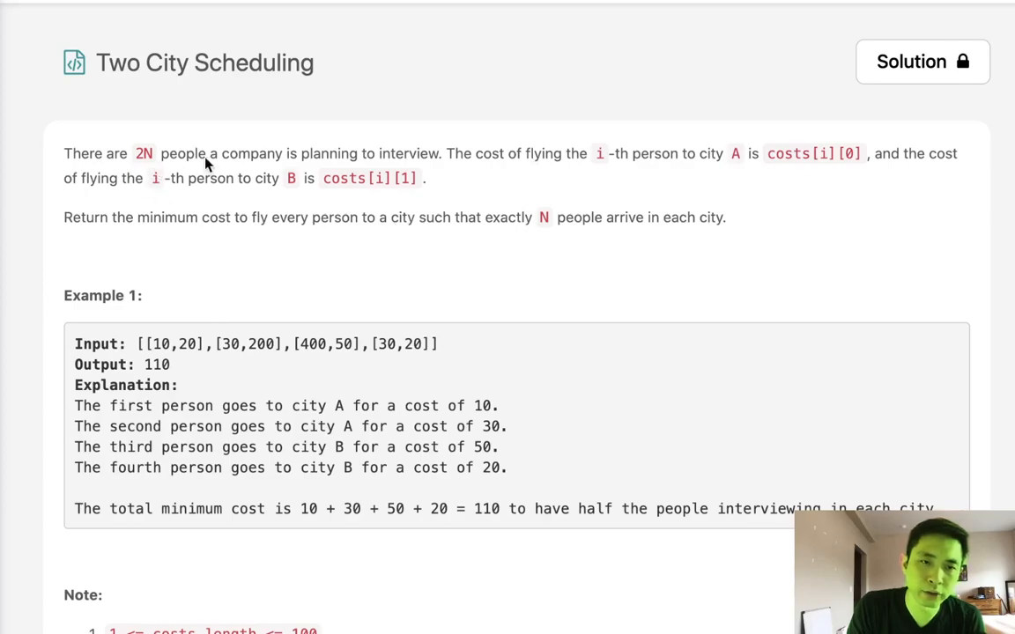
mouse_move(564, 177)
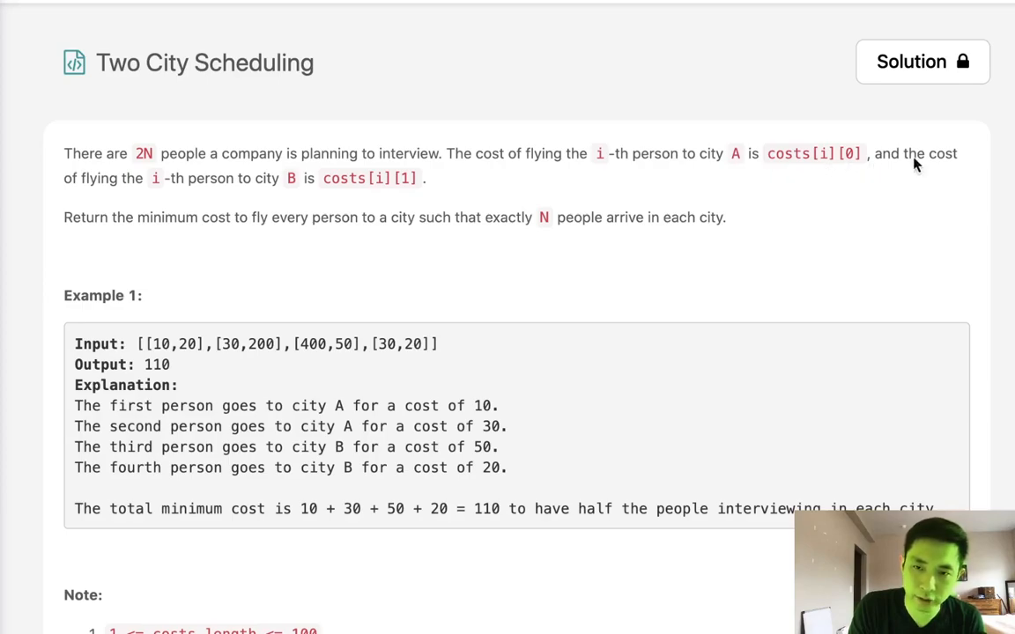
mouse_move(159, 188)
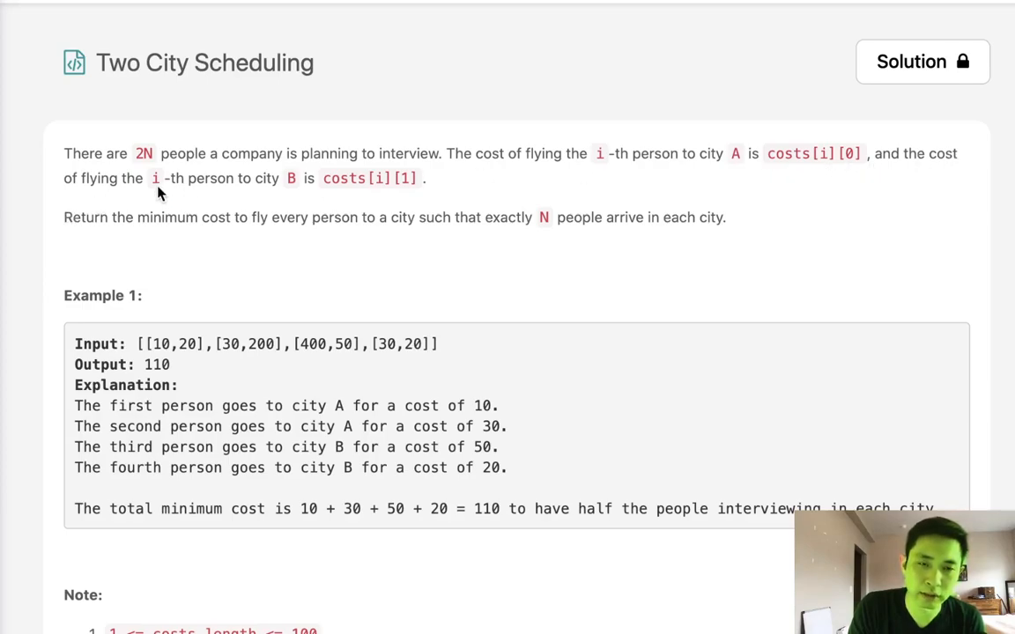
mouse_move(379, 198)
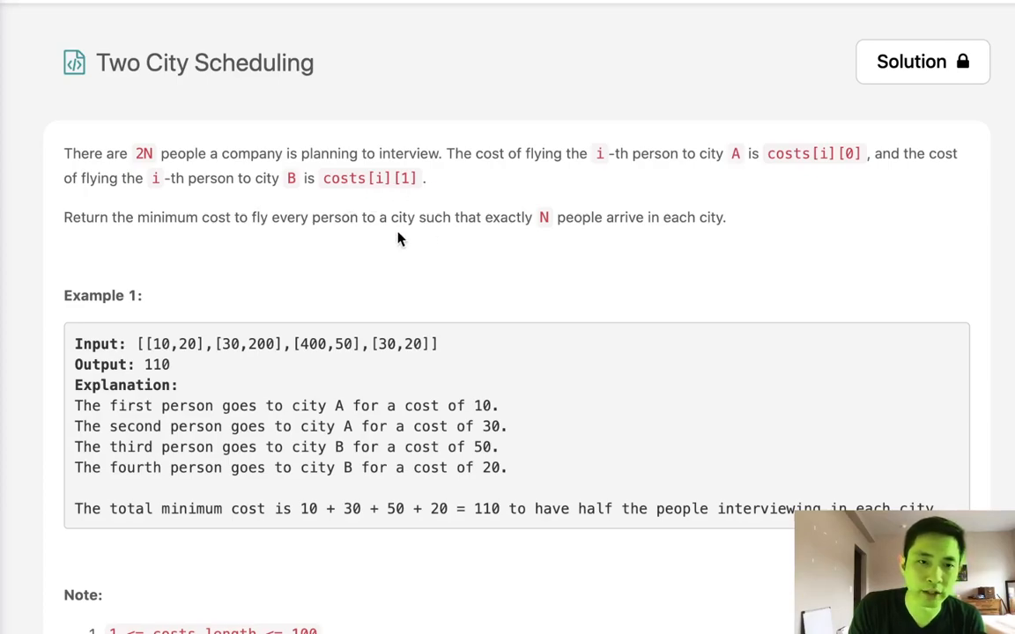
mouse_move(183, 361)
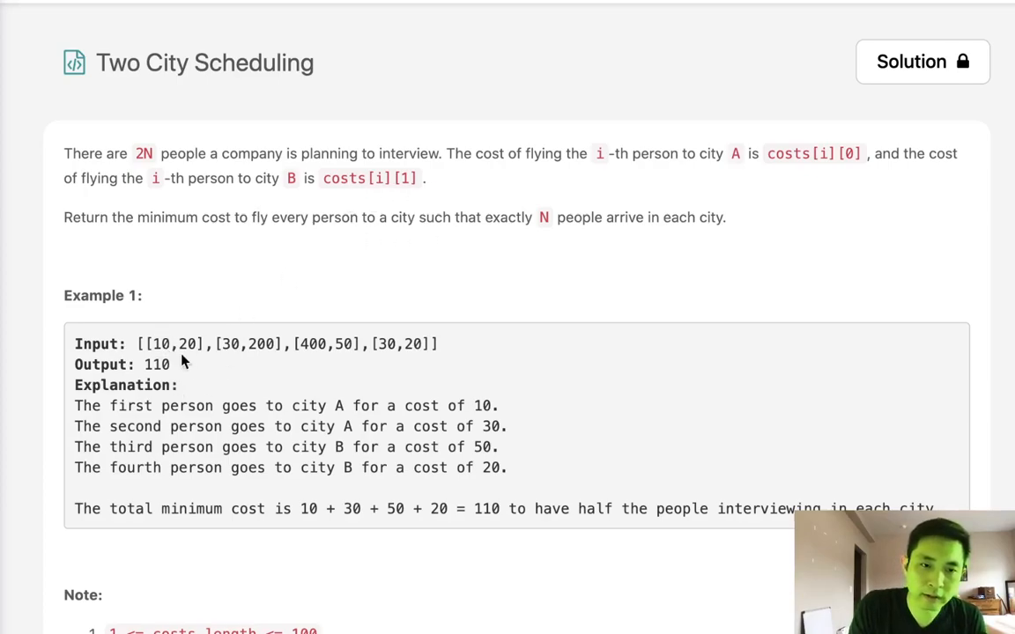
mouse_move(185, 339)
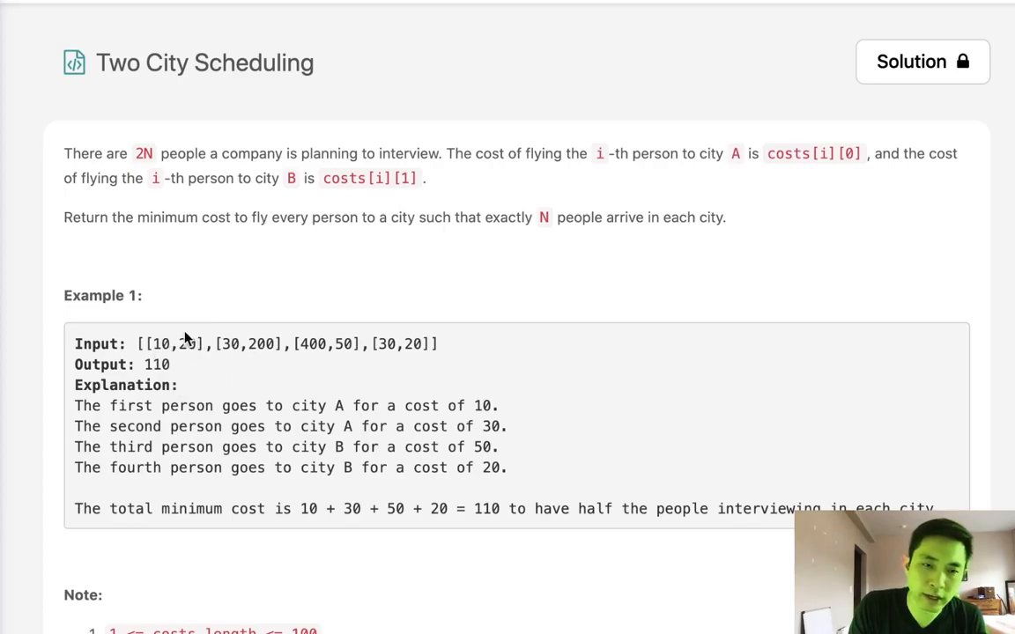
mouse_move(167, 354)
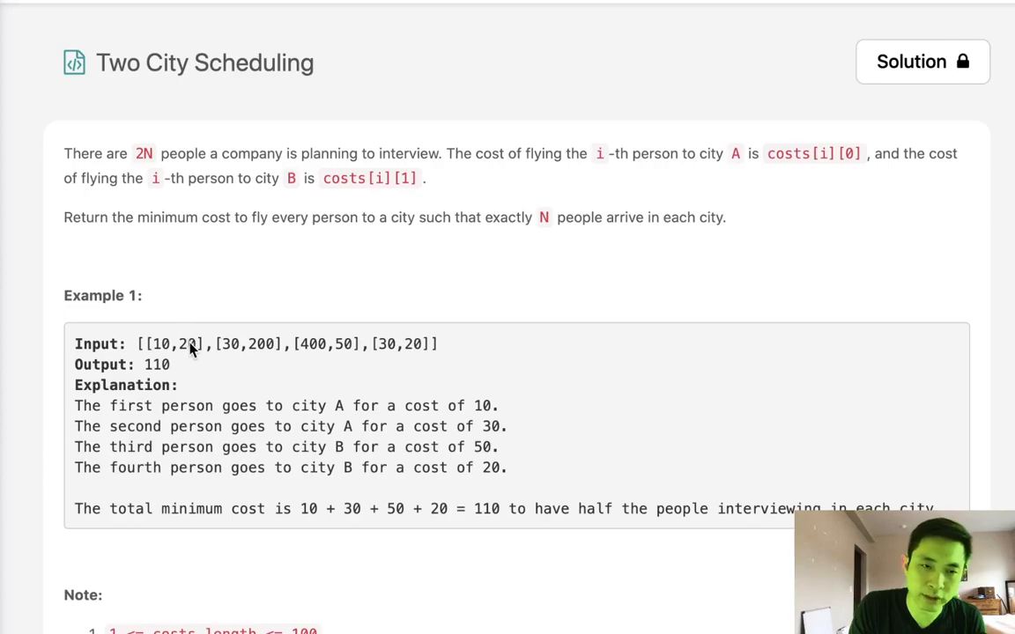
mouse_move(223, 232)
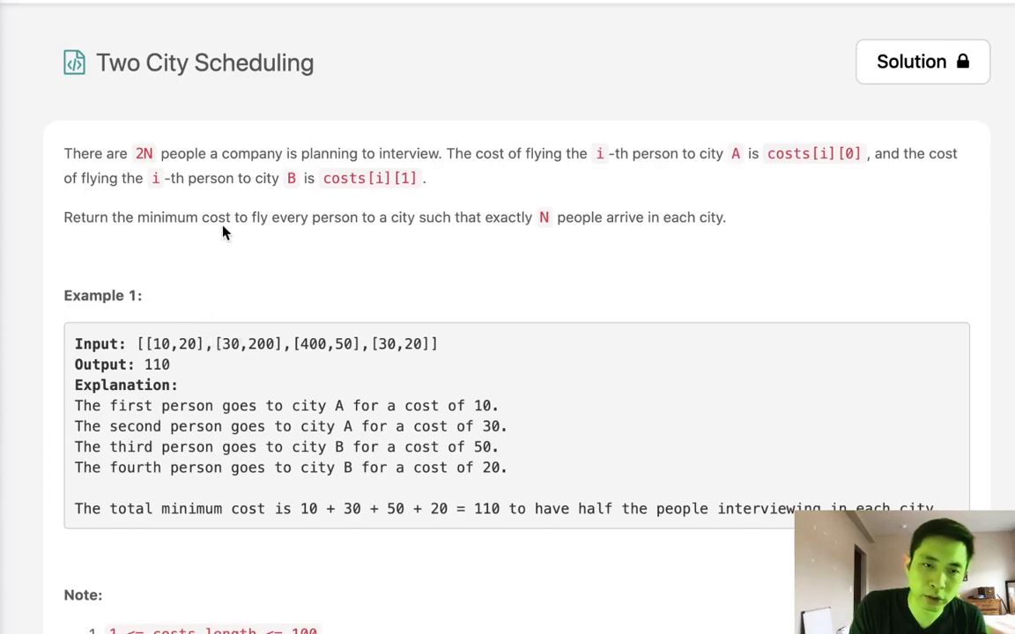
mouse_move(408, 235)
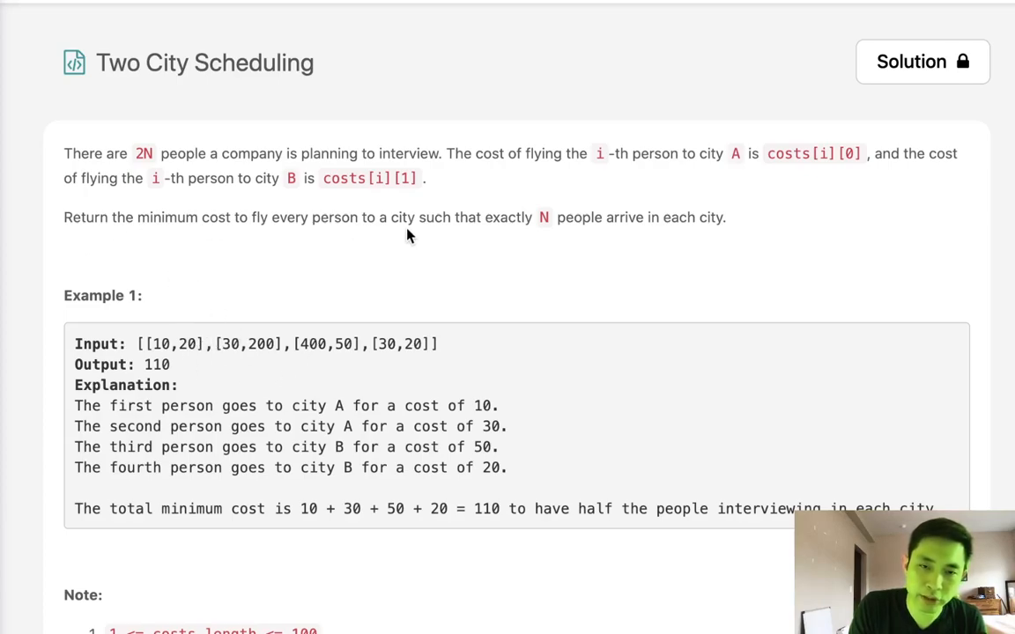
mouse_move(514, 241)
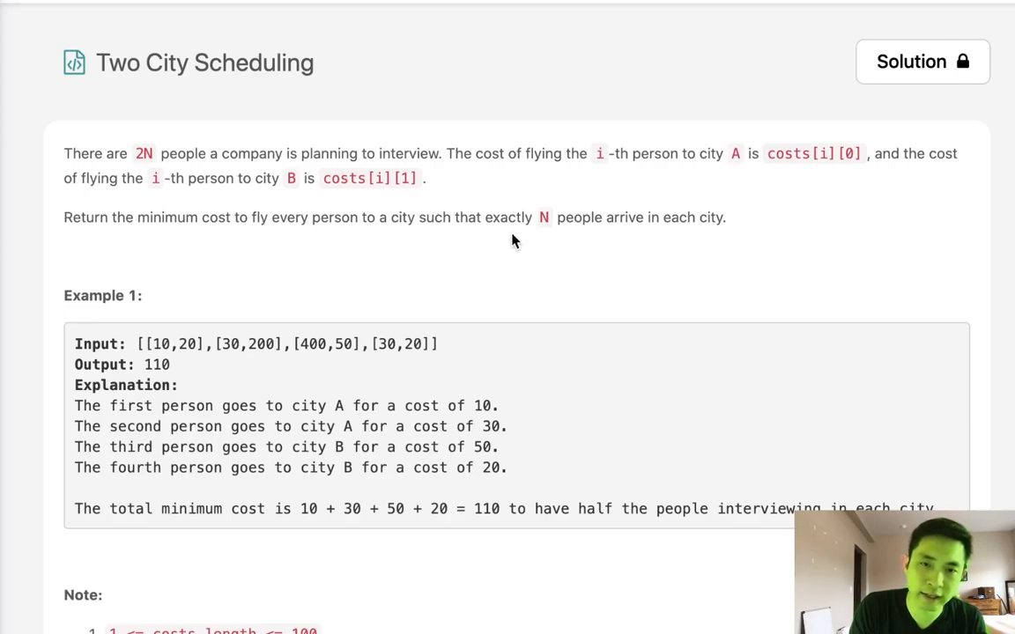
Reorder the example comments to [10,20], [30,20], [30,200], with [400,50] retyped last
scroll("down", 3)
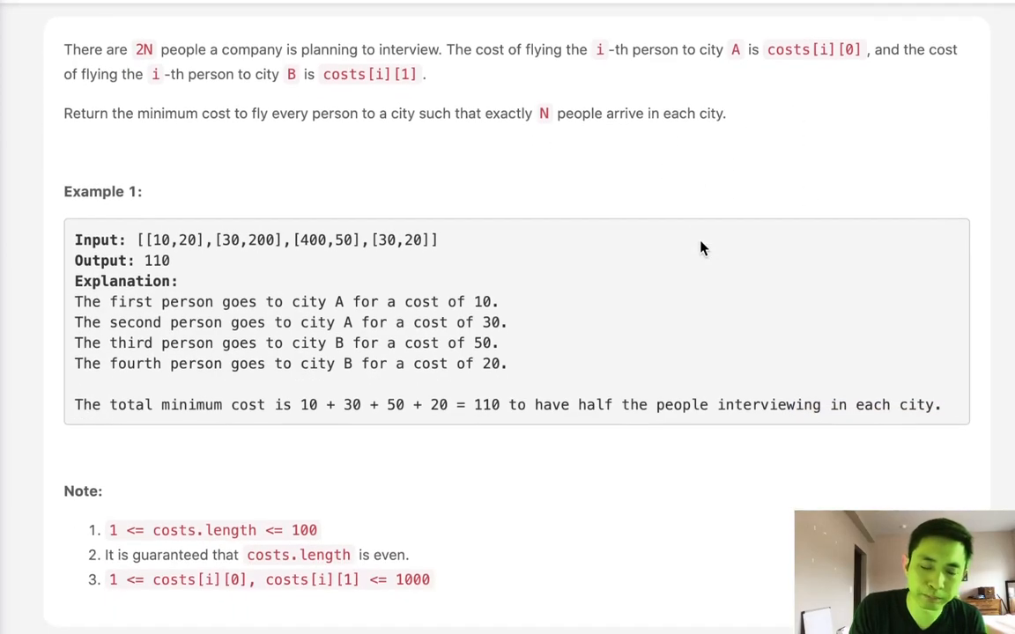
mouse_move(271, 390)
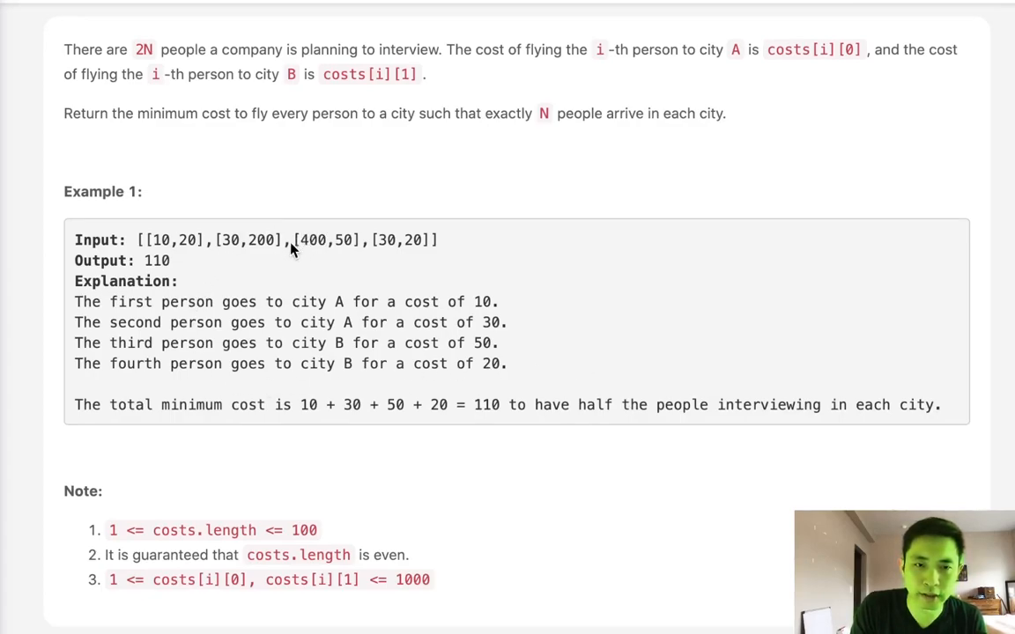
mouse_move(149, 220)
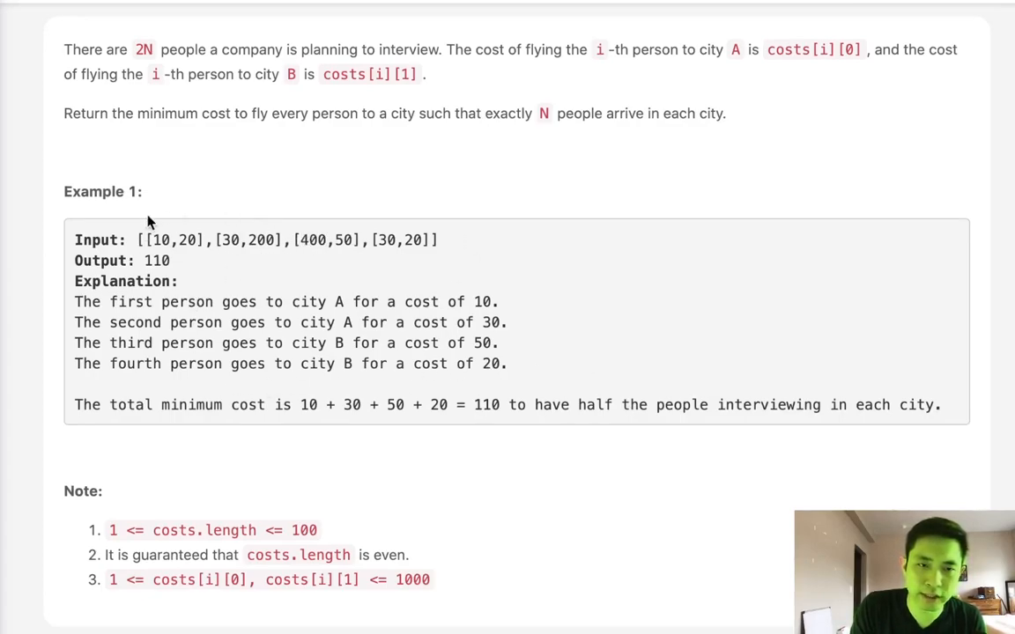
mouse_move(667, 199)
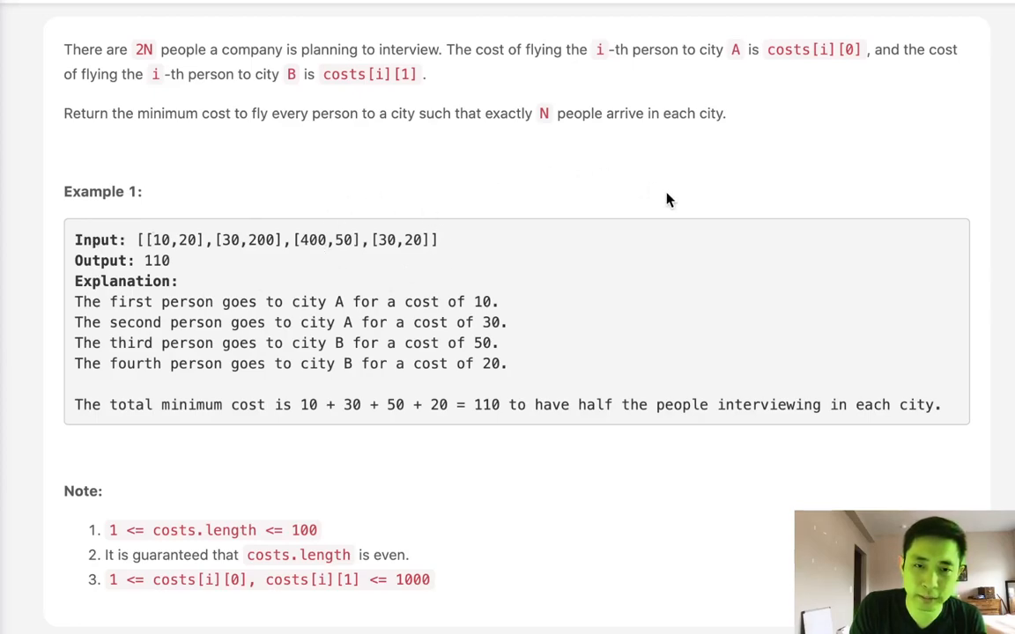
mouse_move(341, 245)
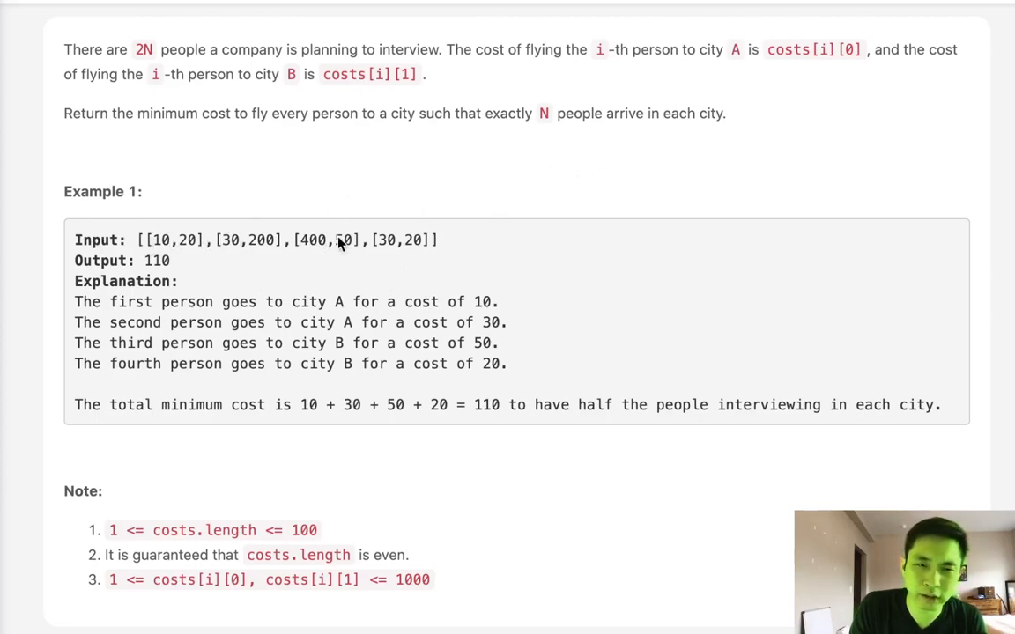
mouse_move(354, 260)
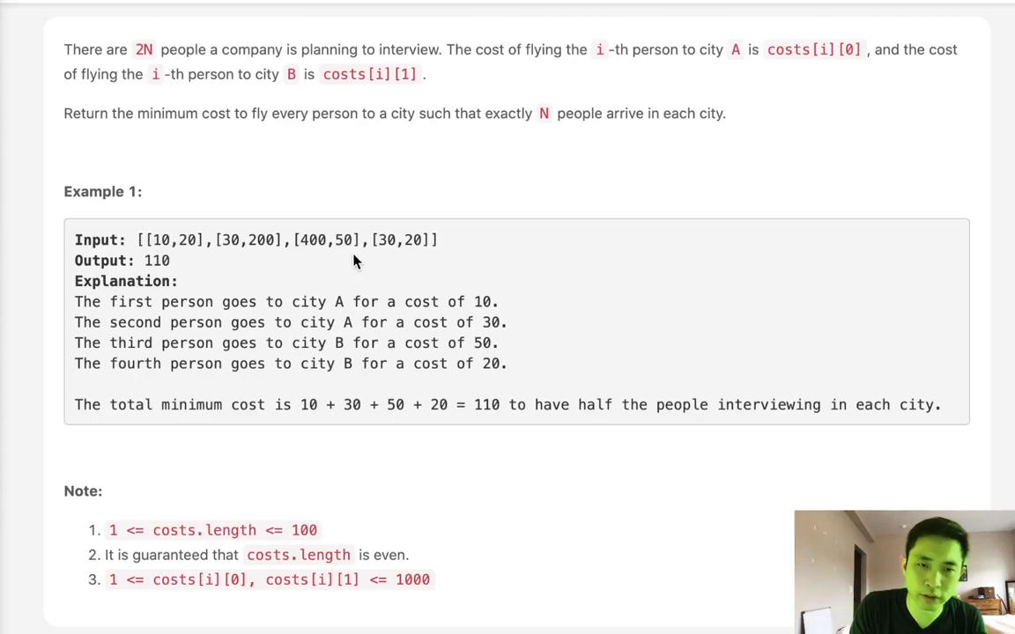
mouse_move(861, 369)
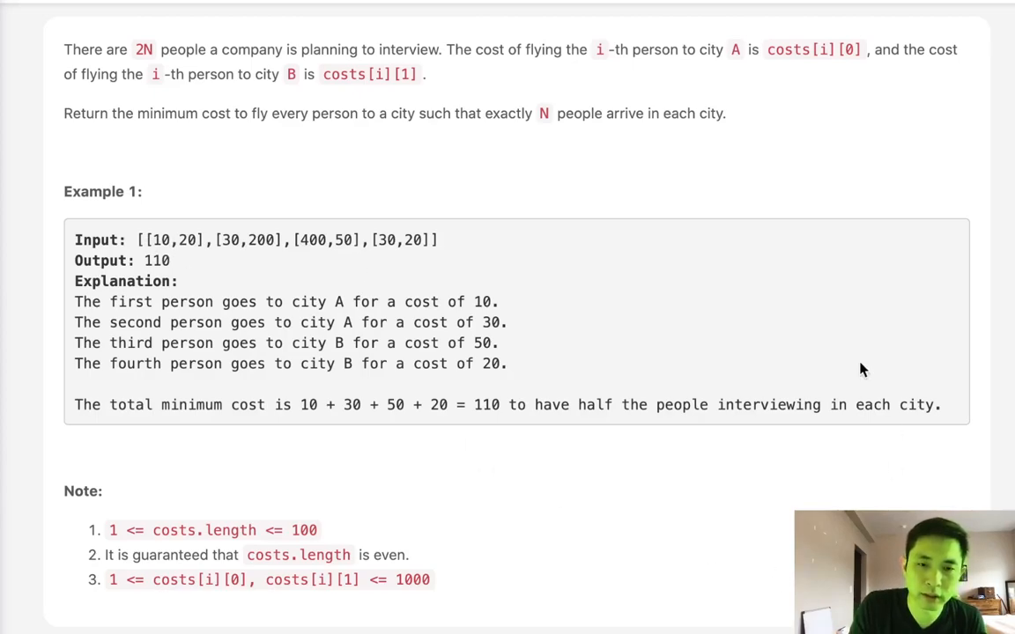
mouse_move(634, 478)
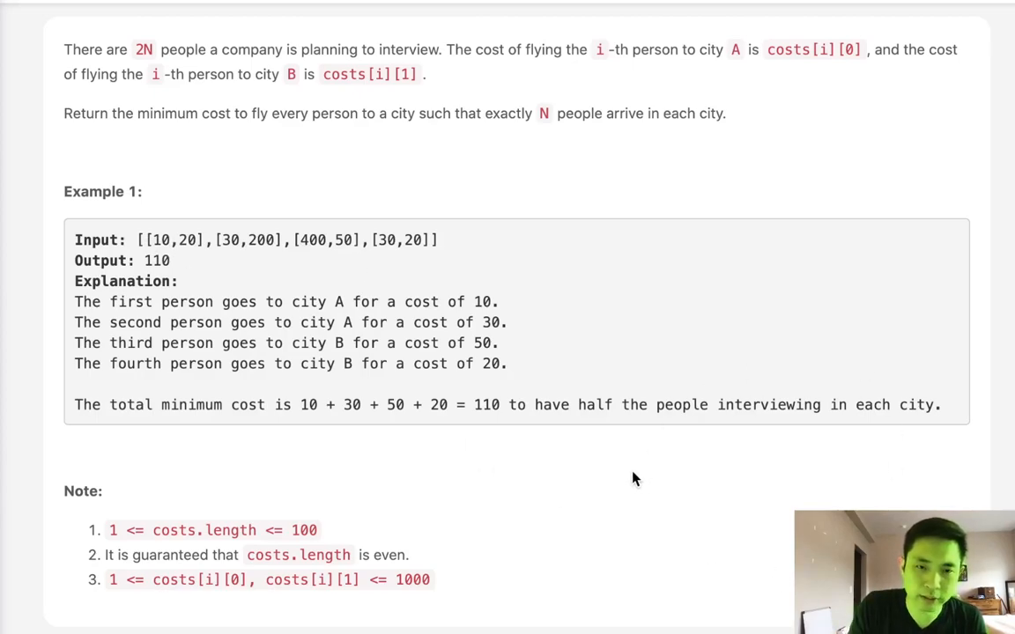
scroll("down", 3)
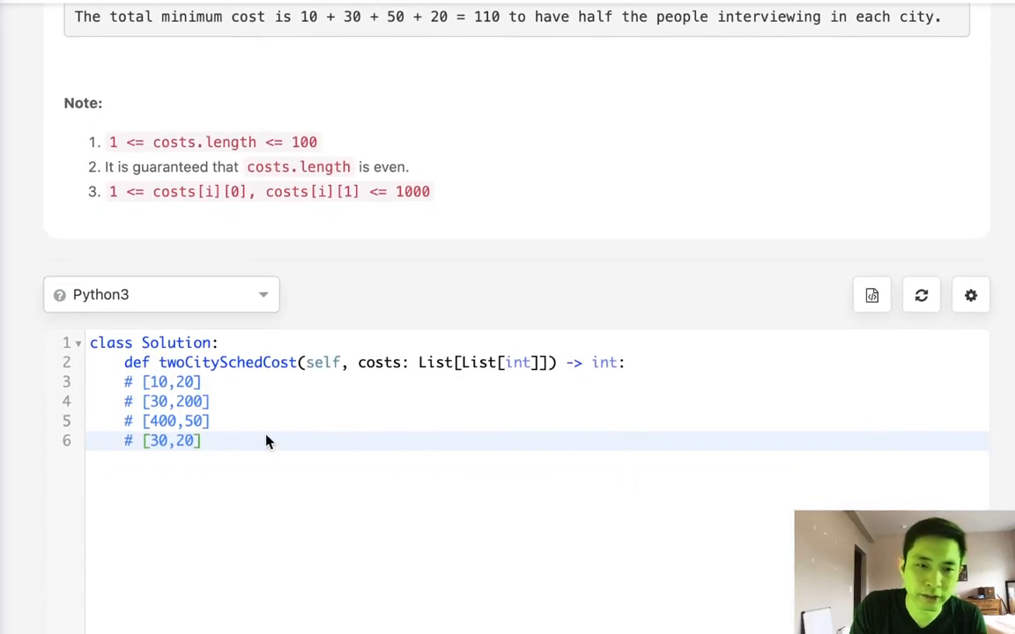
mouse_move(212, 401)
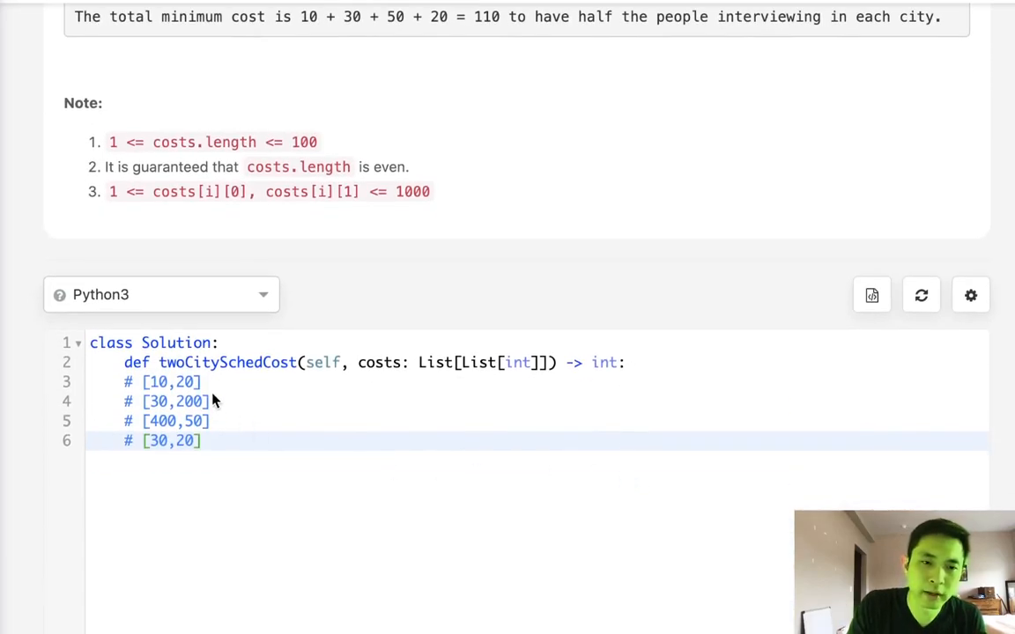
mouse_move(245, 442)
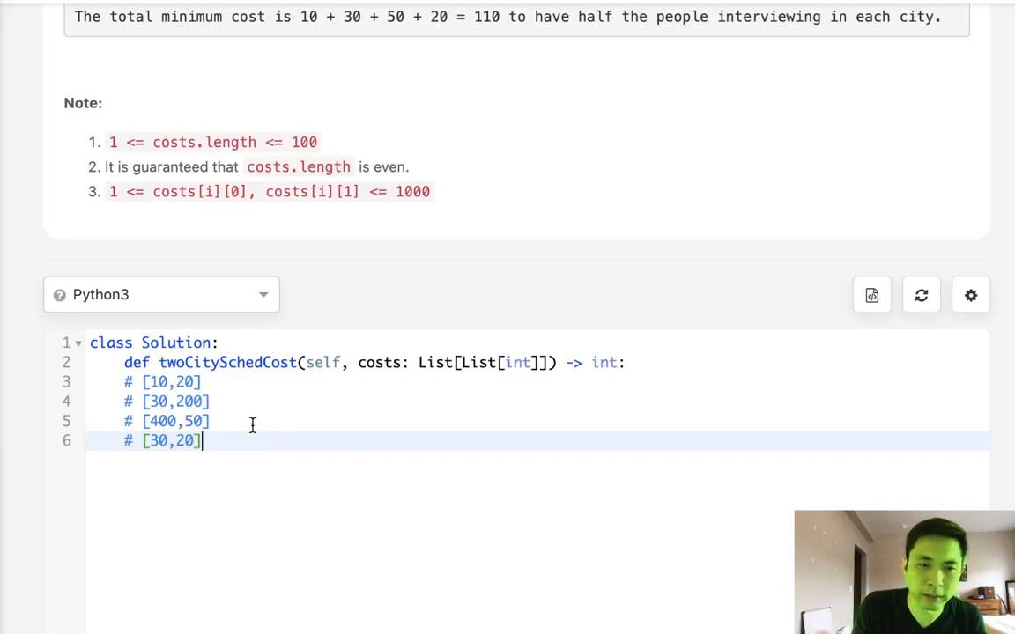
mouse_move(223, 406)
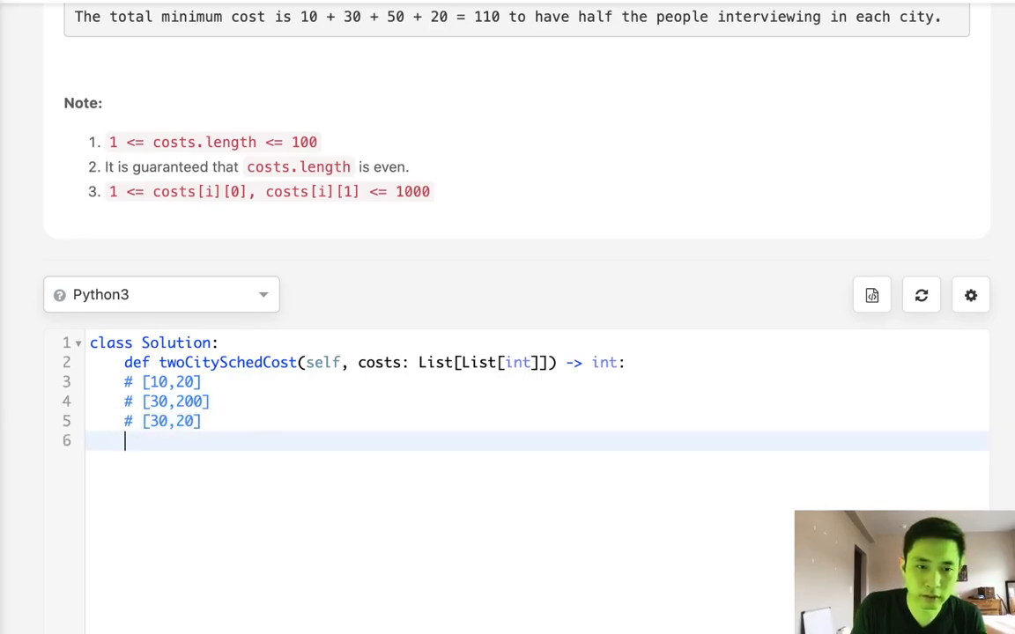
type("# [400,50]")
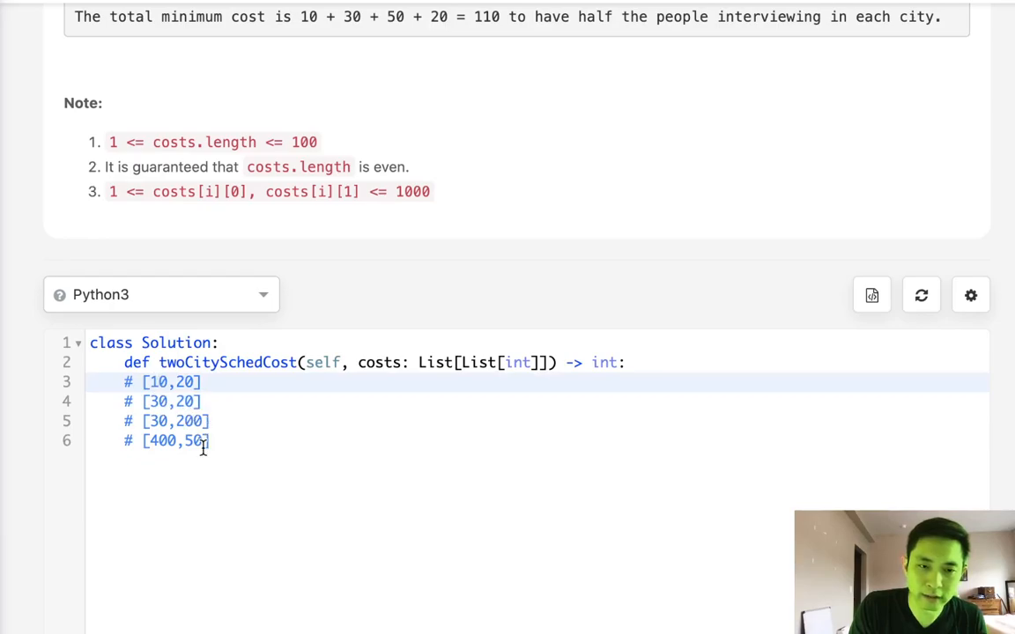
mouse_move(220, 497)
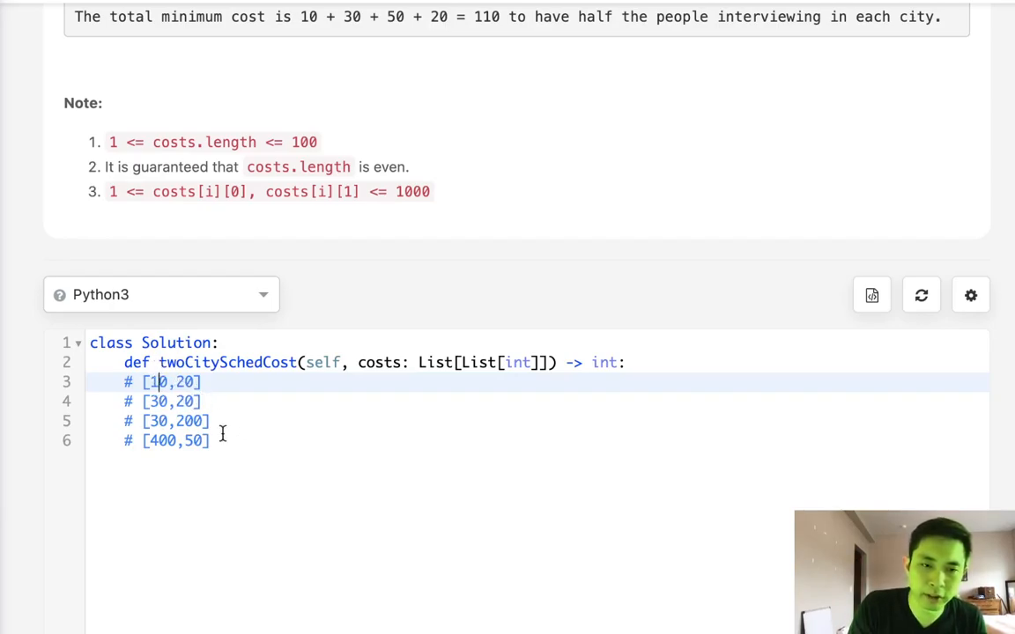
mouse_move(221, 452)
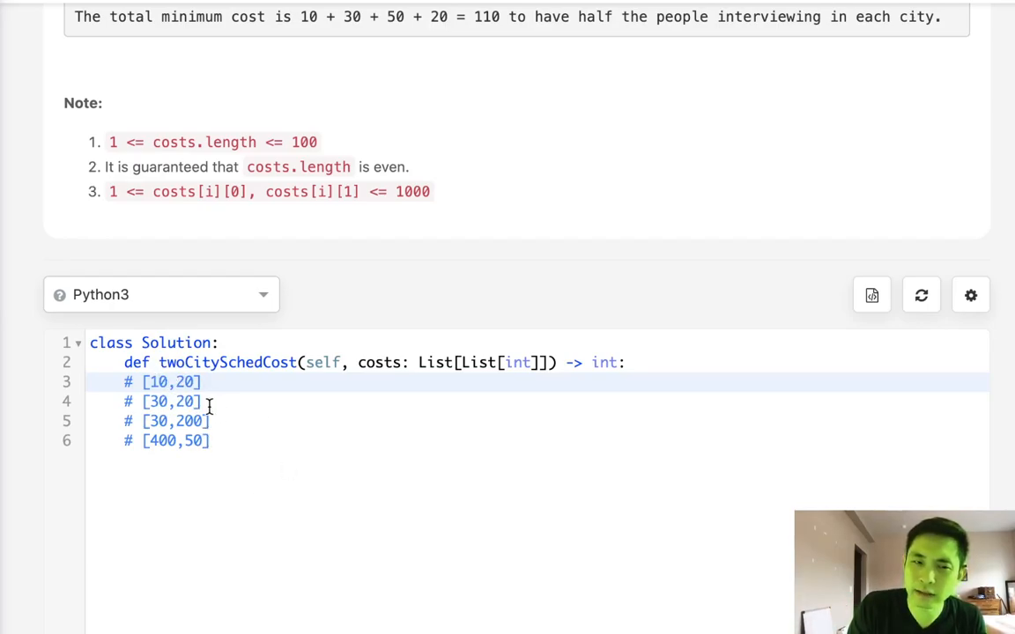
mouse_move(245, 420)
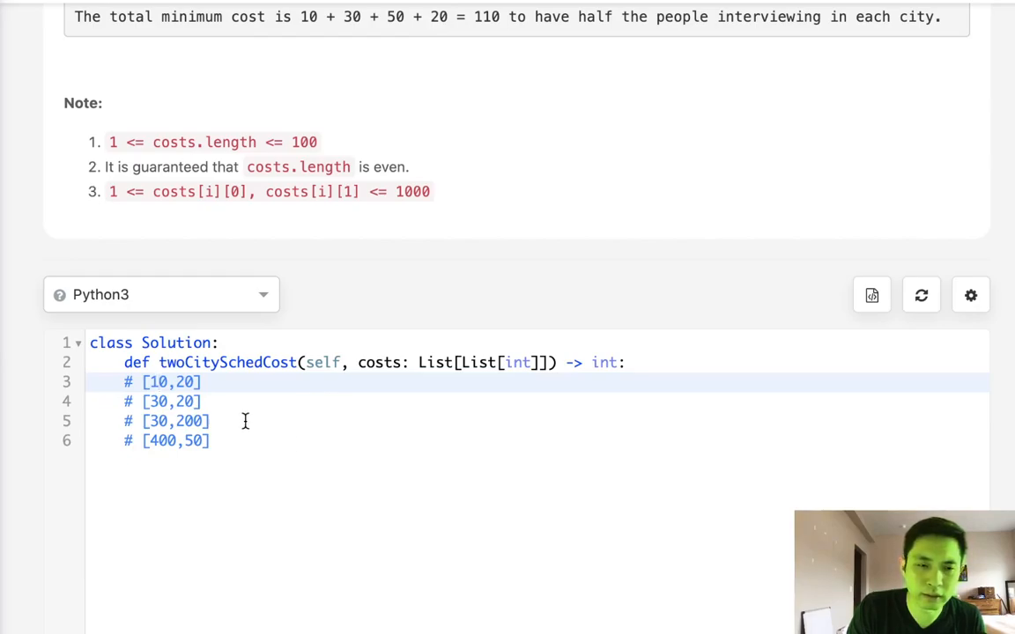
mouse_move(245, 441)
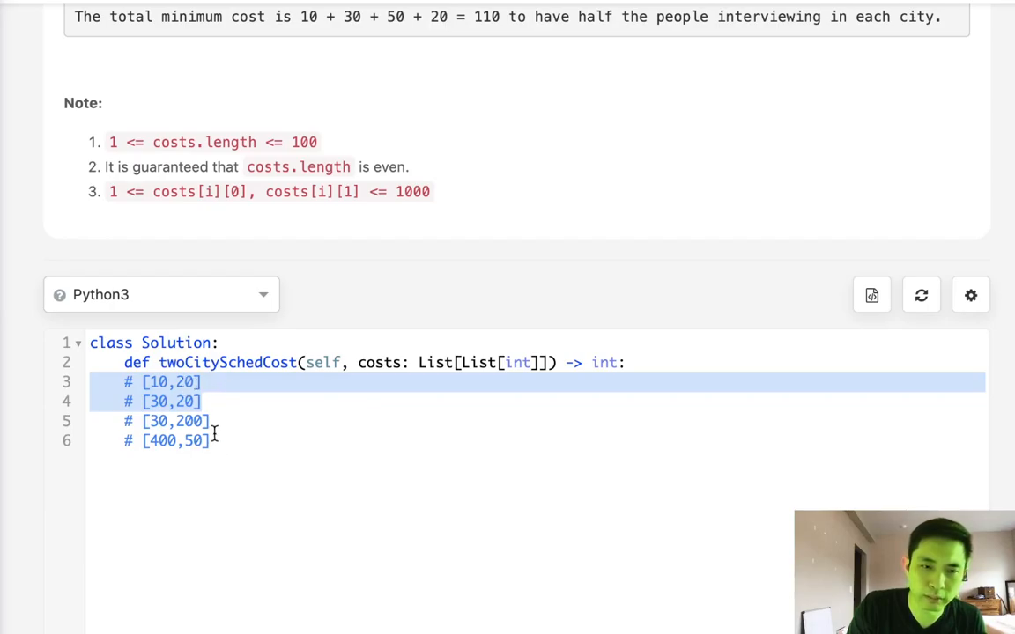
mouse_move(229, 409)
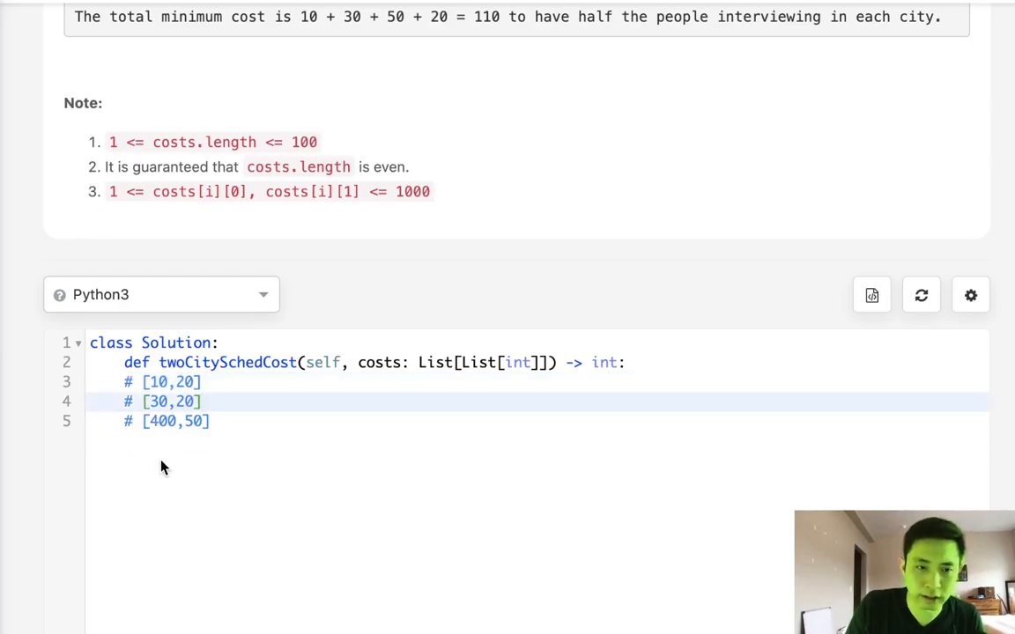
Retype the # [30,200] comment below # [400,50], making it the final pair
type("# [30,200]")
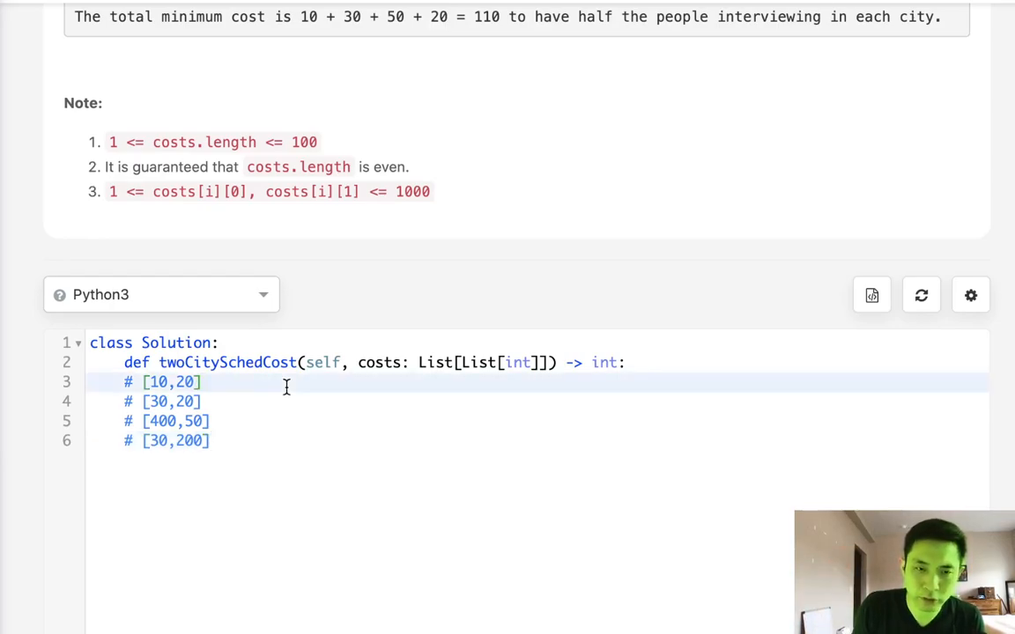
Annotate the comment pairs with their cost differences -10, 10, 350 and -170
type("-")
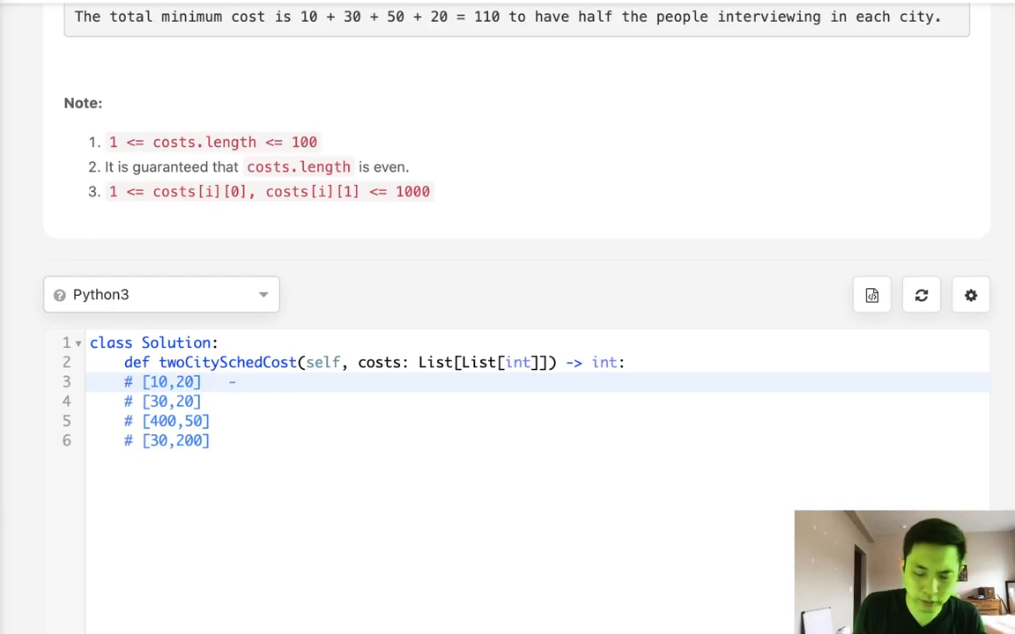
mouse_move(156, 374)
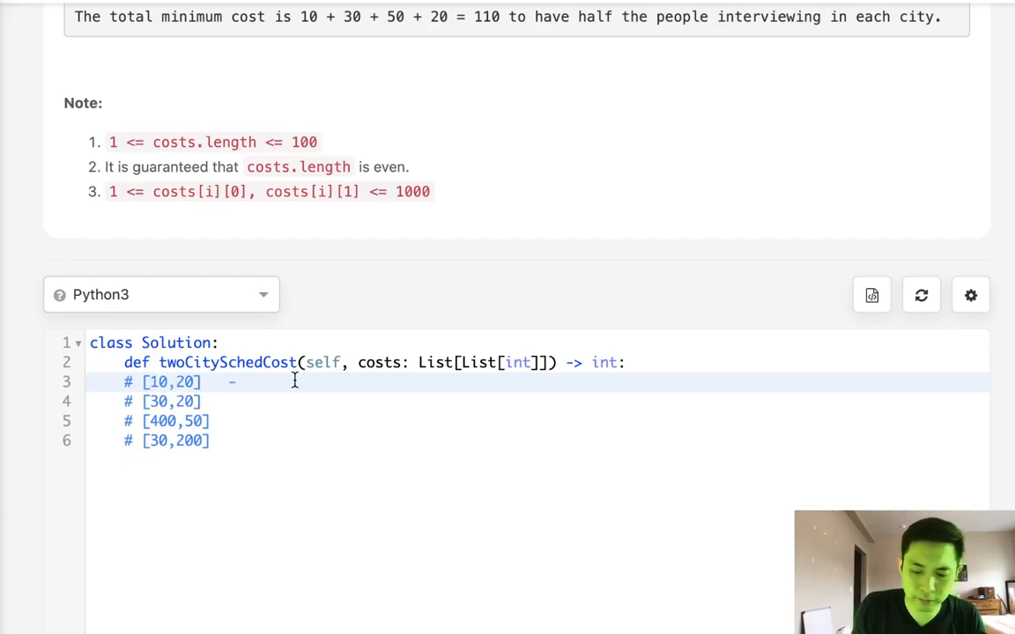
type("10")
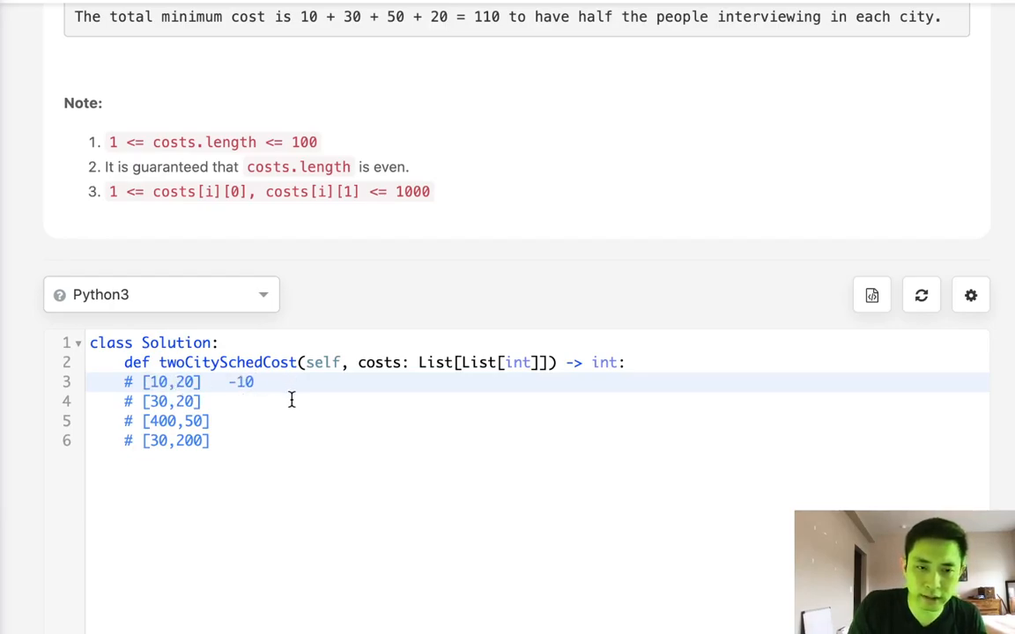
type("10")
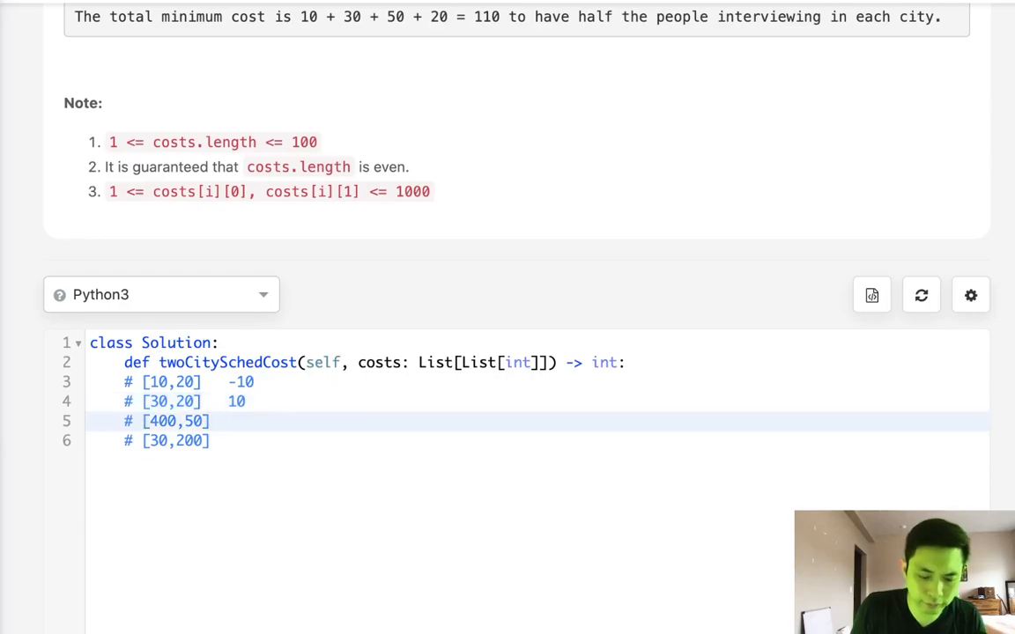
type("350")
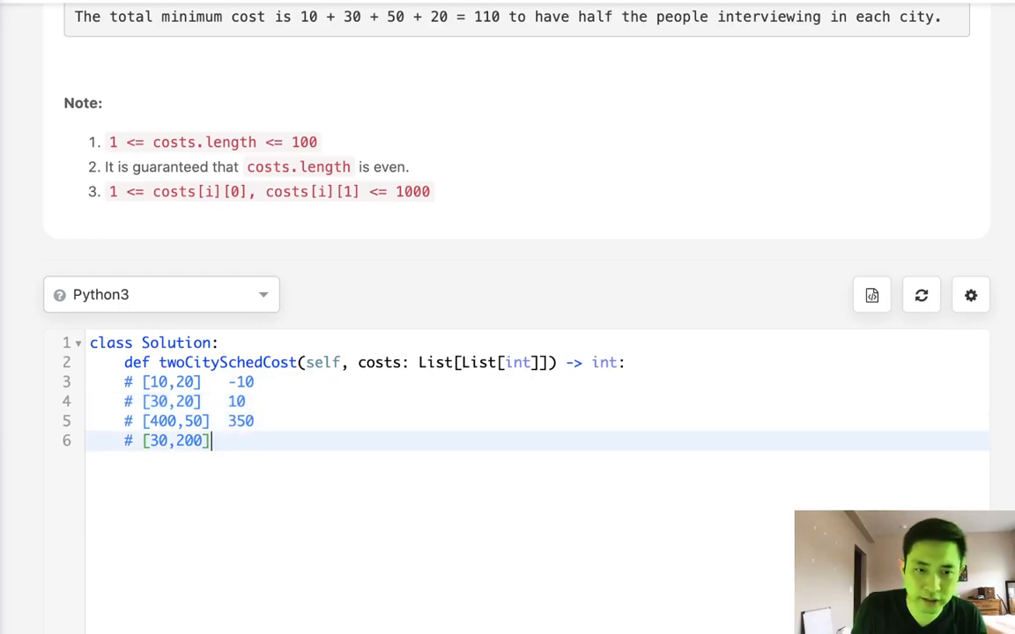
type("-170")
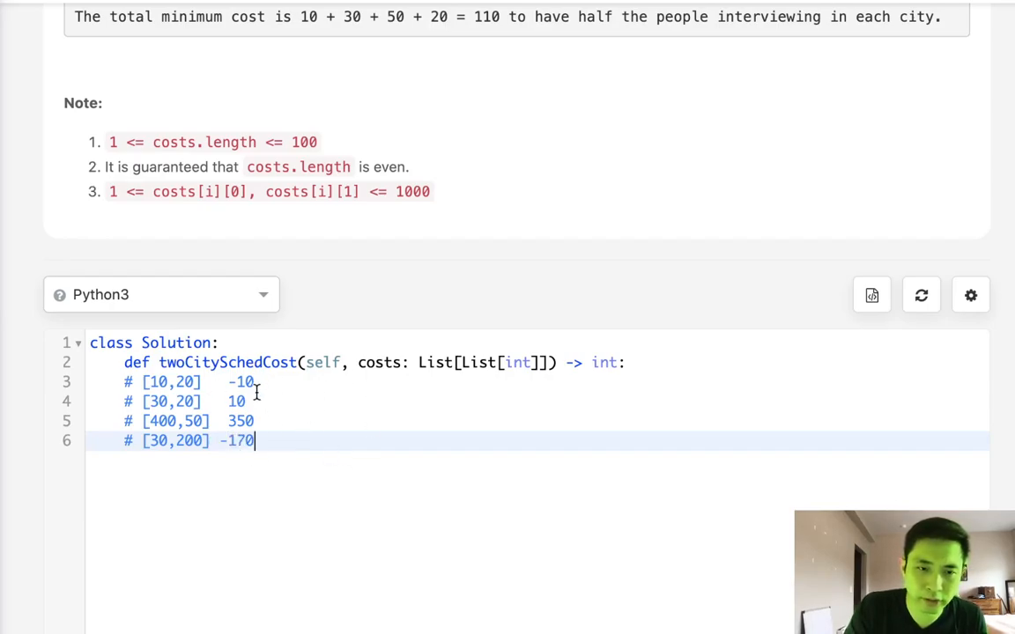
mouse_move(288, 427)
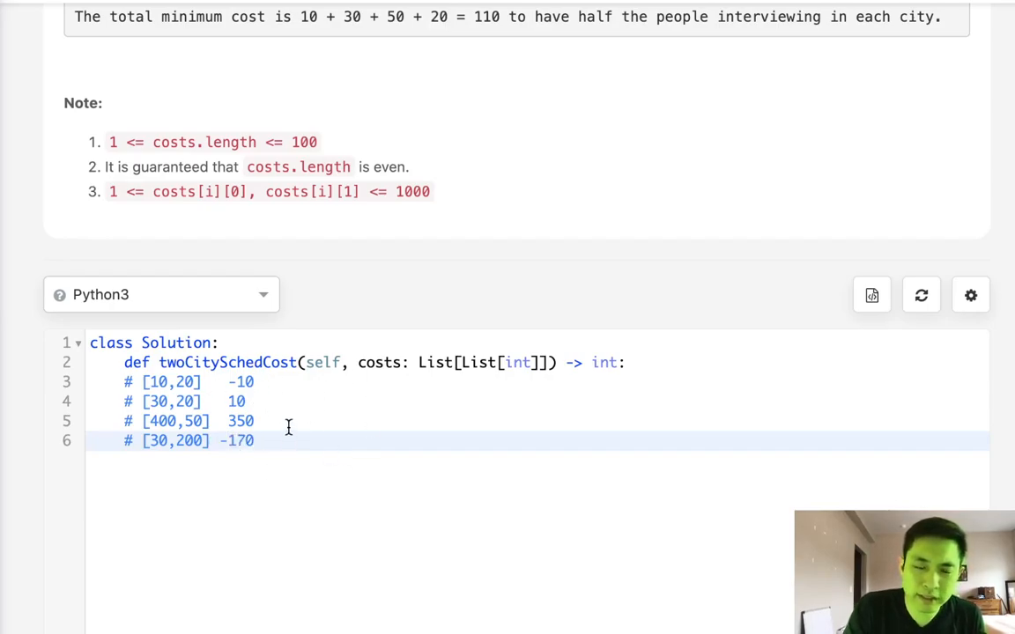
mouse_move(237, 452)
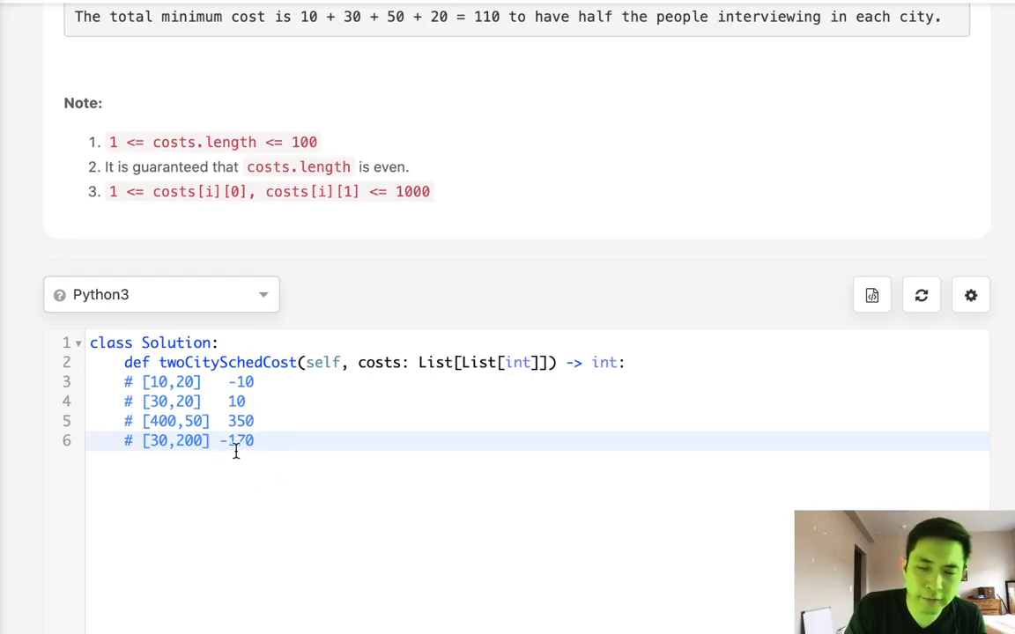
mouse_move(161, 481)
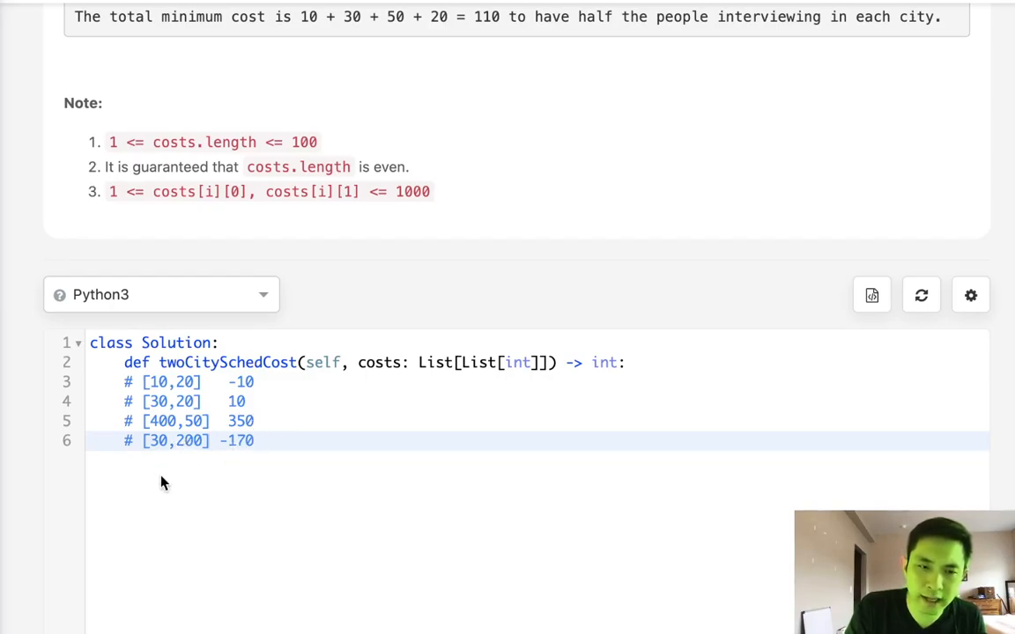
Move [30,200] to the top and flip the differences to 170, 10, -10, -350
double_click(238, 440)
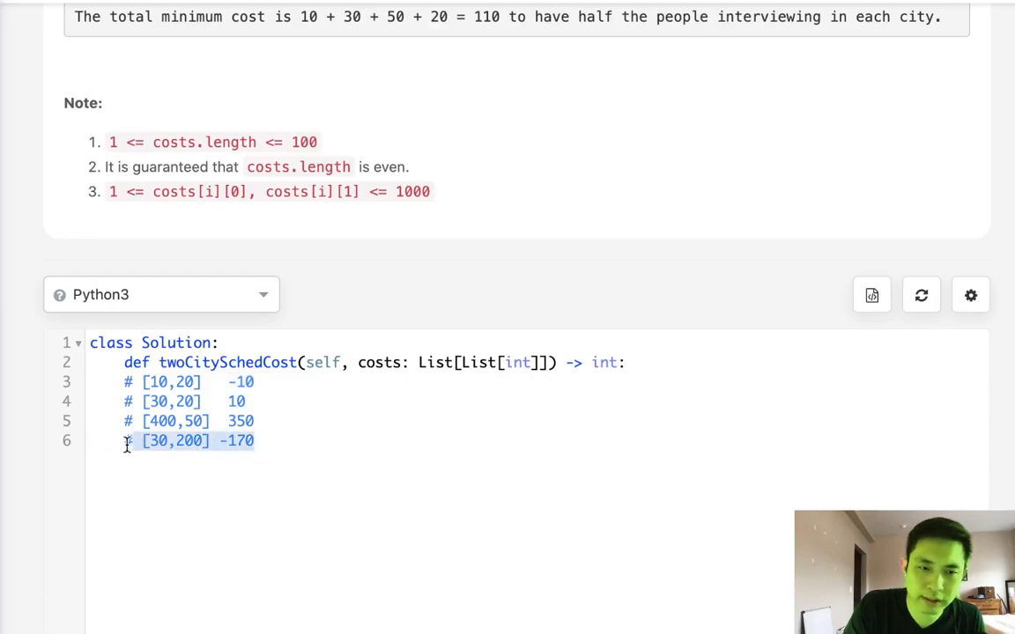
key("Backspace")
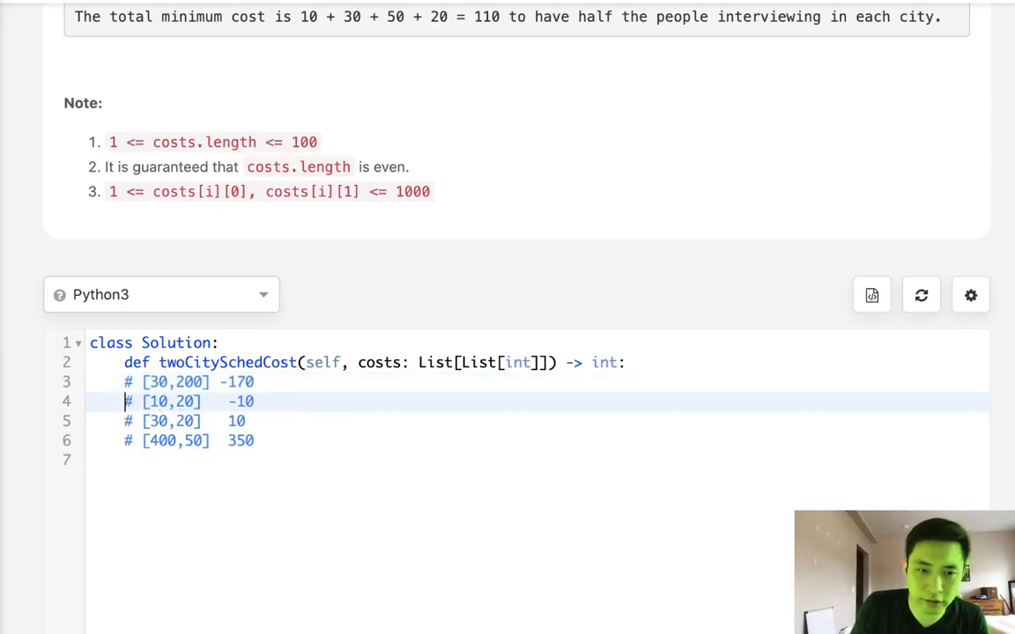
mouse_move(298, 362)
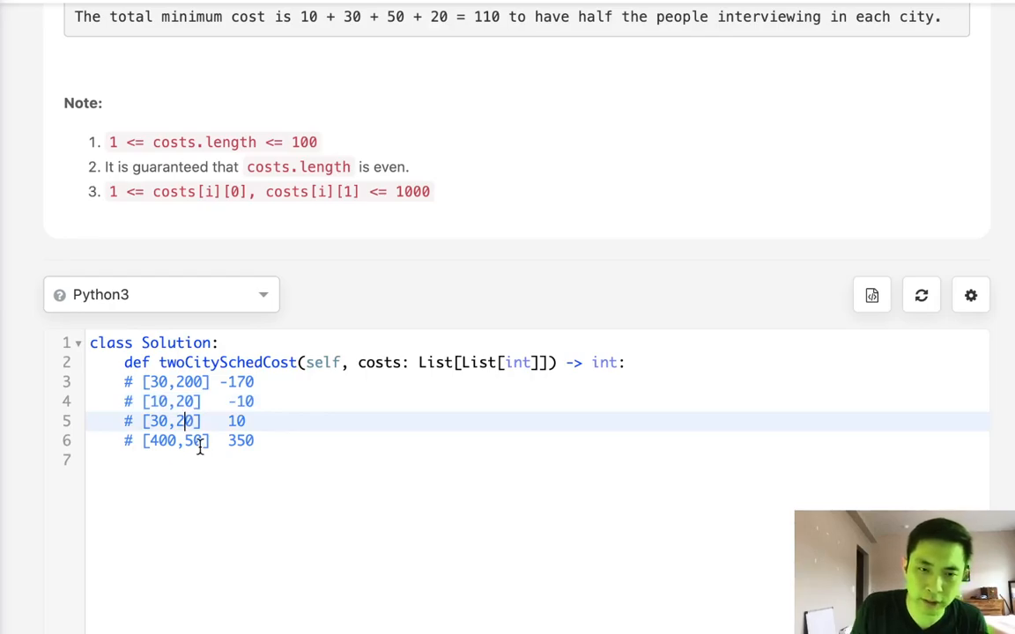
mouse_move(278, 399)
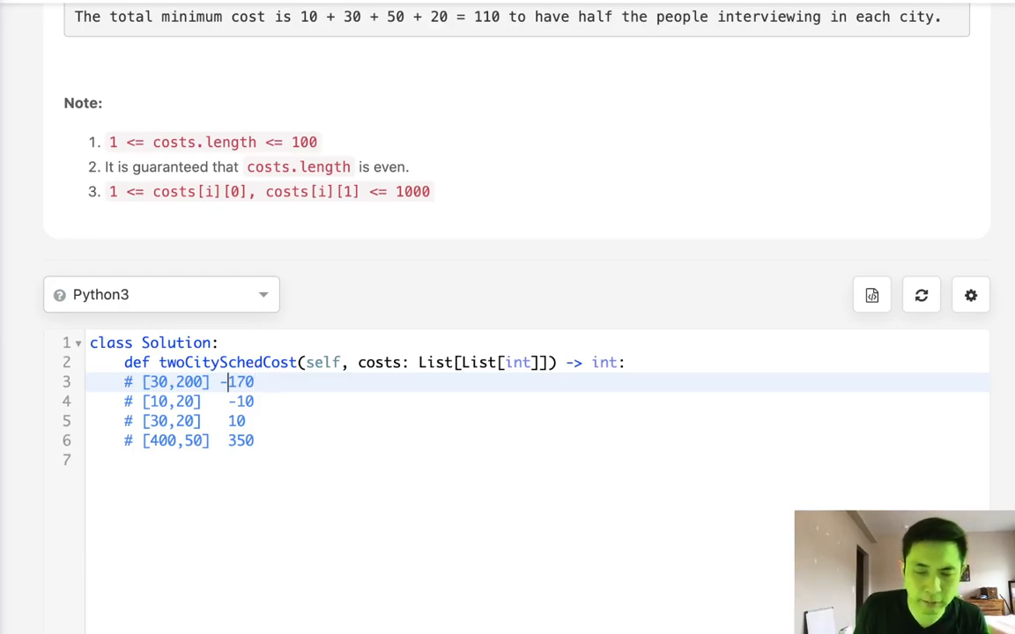
key("Backspace")
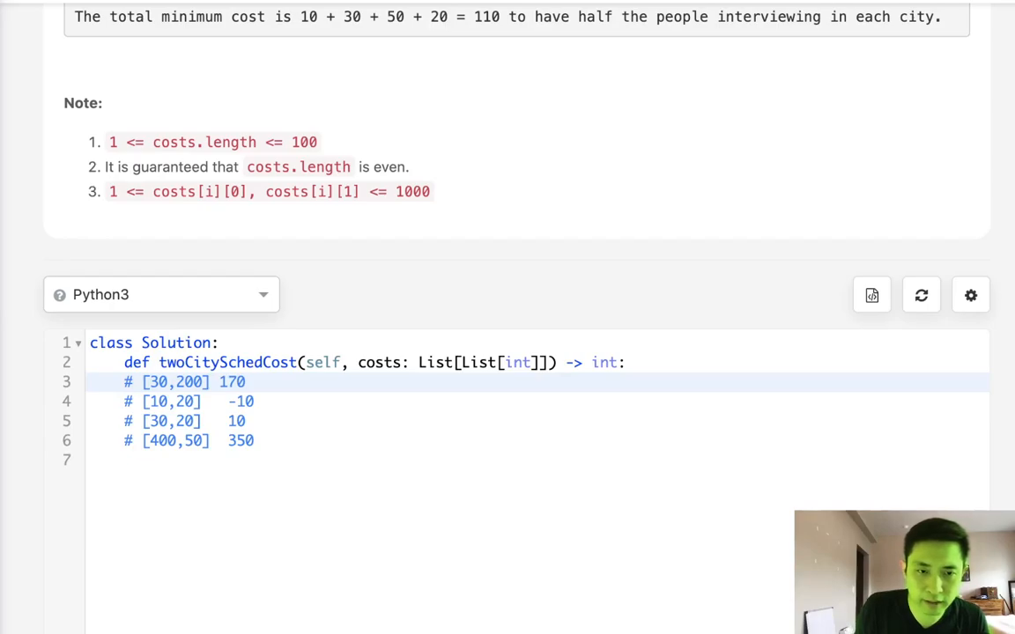
left_click(236, 400)
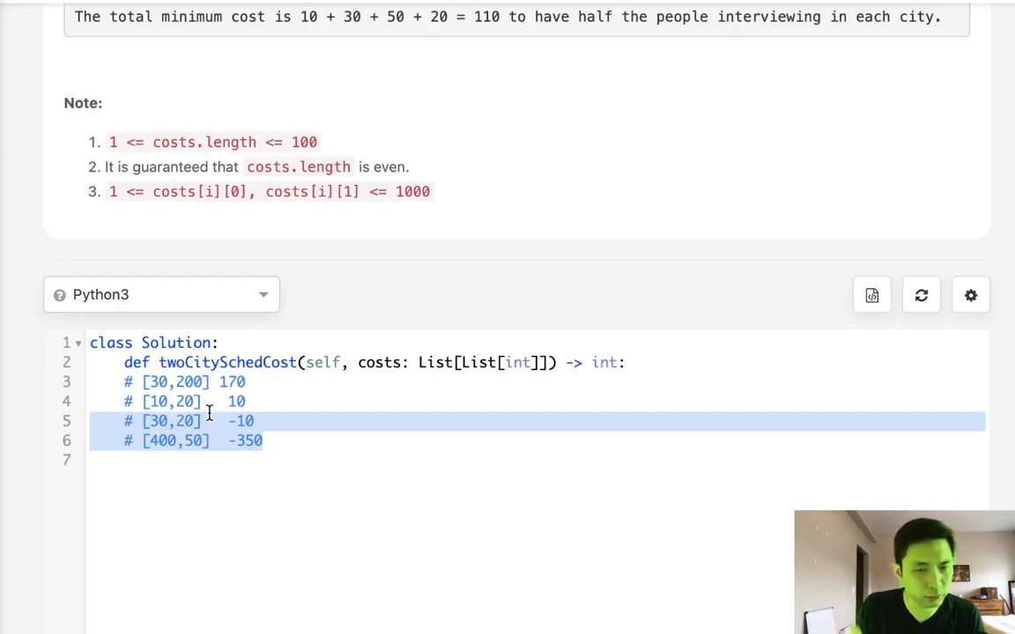
mouse_move(336, 465)
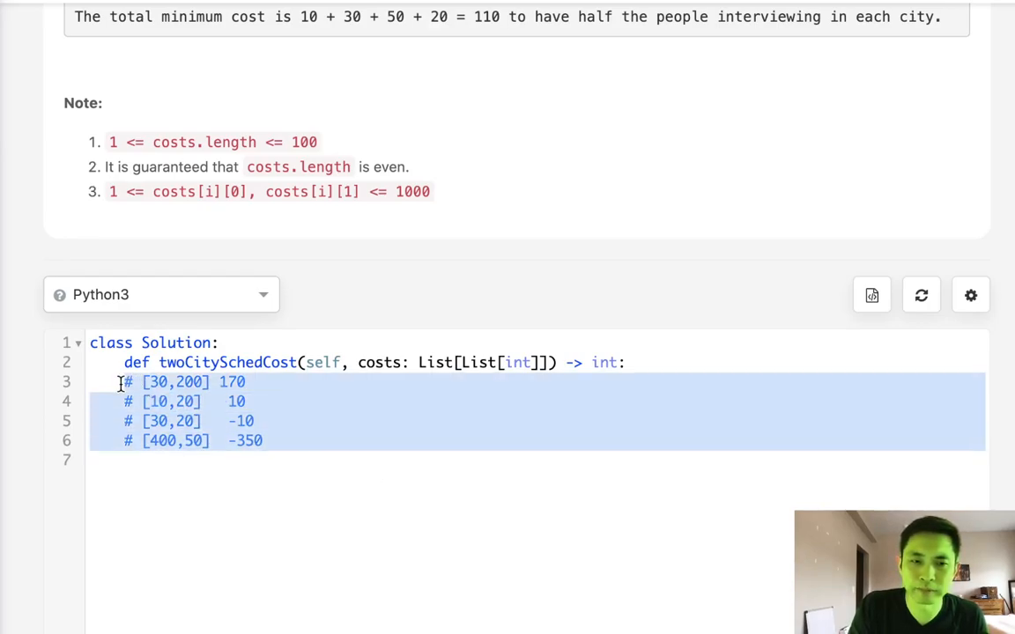
Replace the comments with costs.sort(key= lambda x:x[0]-x[1]) followed by a blank line
key("Delete")
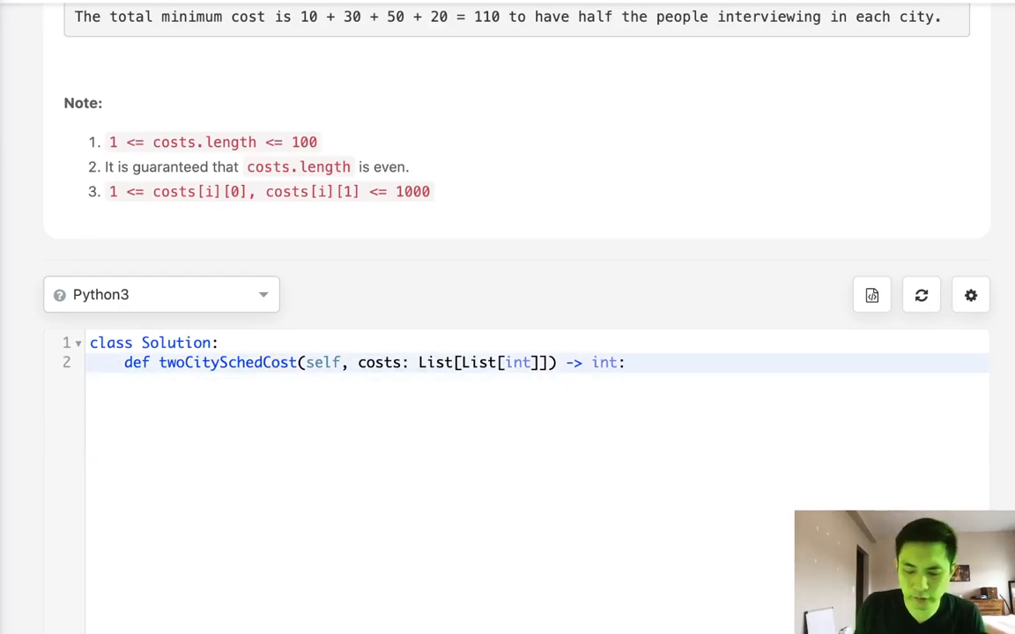
key("enter")
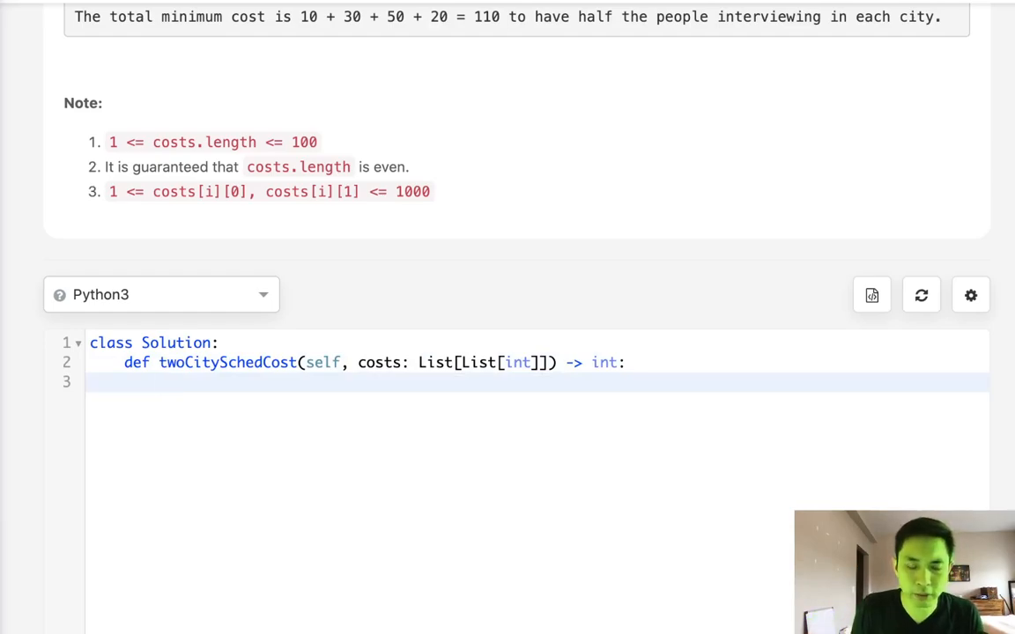
mouse_move(446, 306)
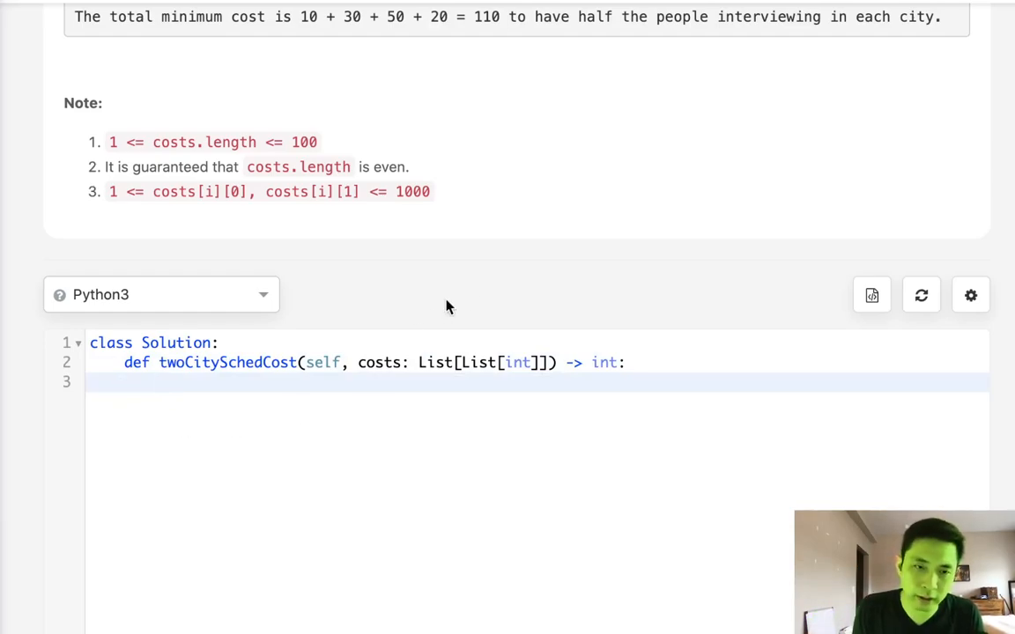
type("costs")
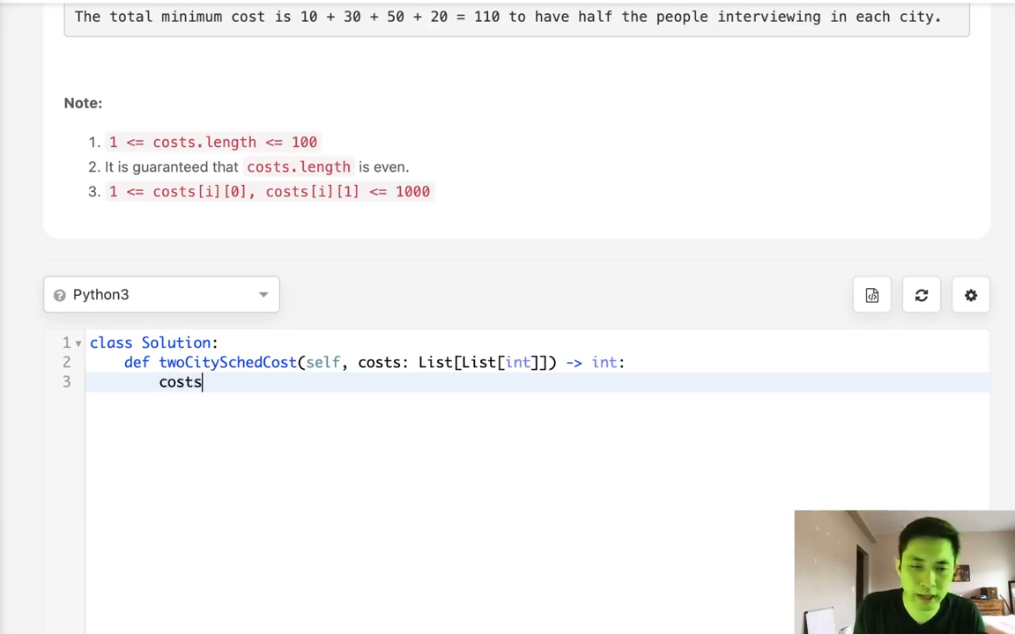
type(".s")
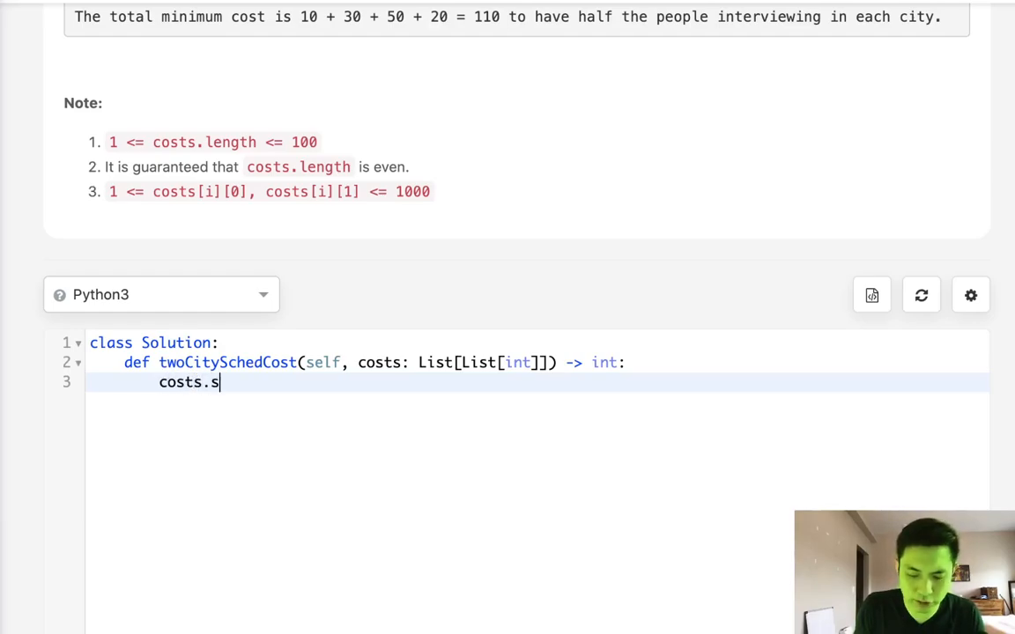
type("ort()")
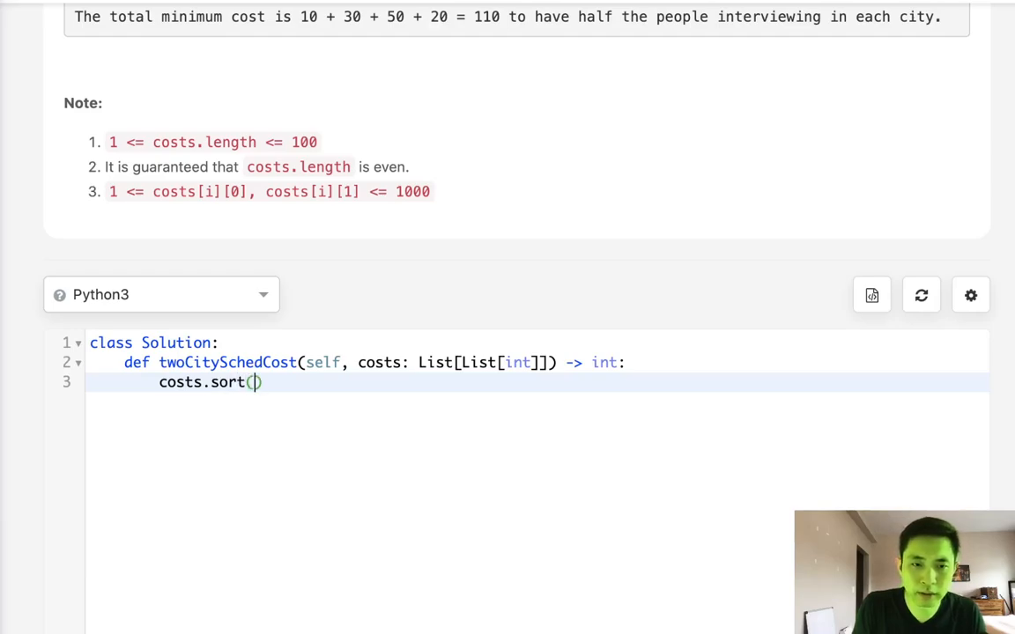
type("key")
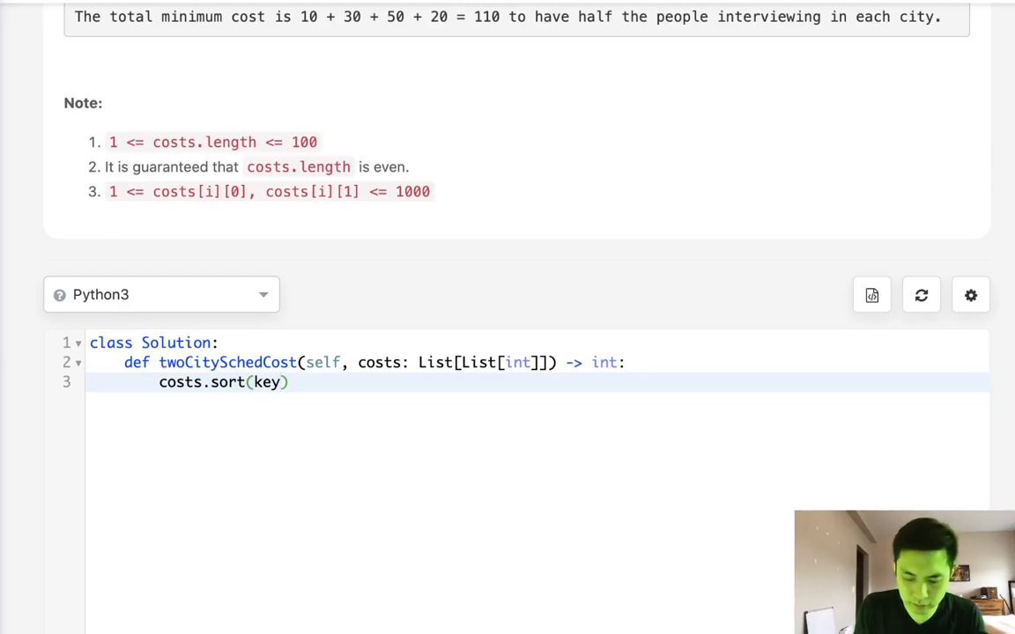
type("= lambda x:")
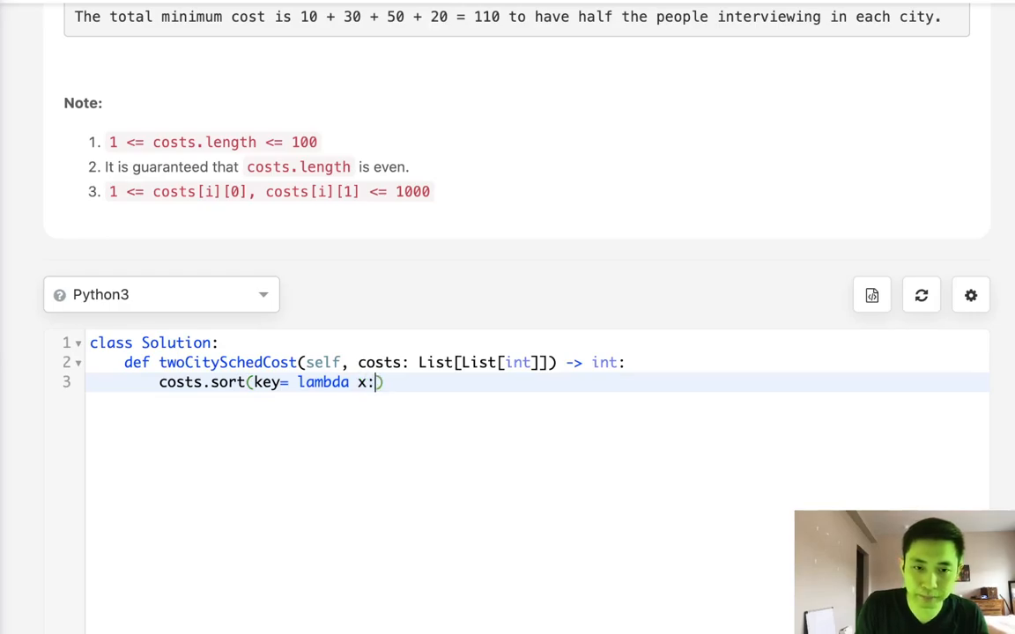
type("[0]")
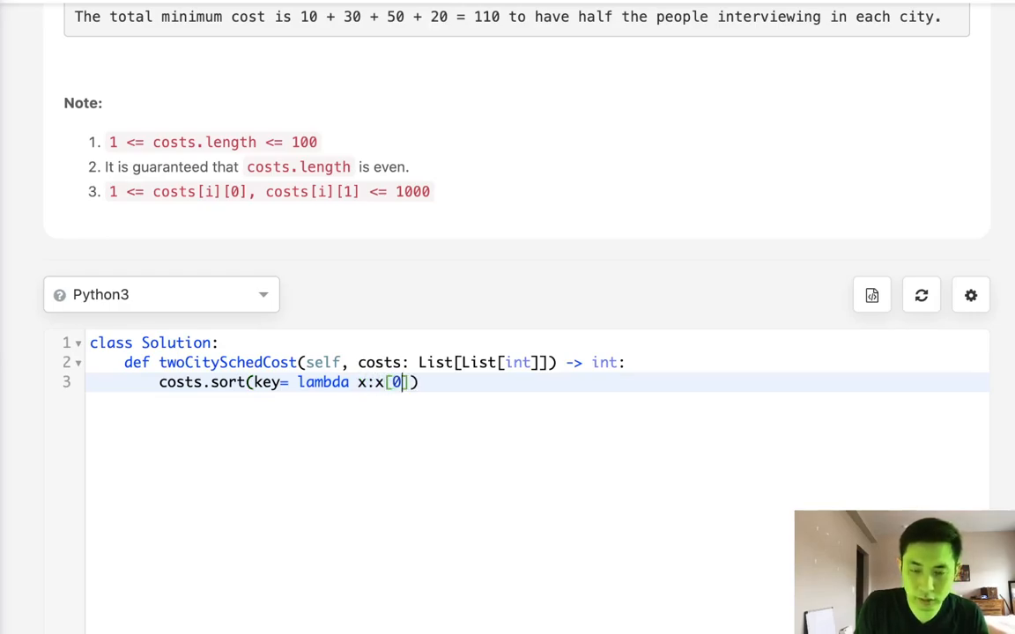
type("=x")
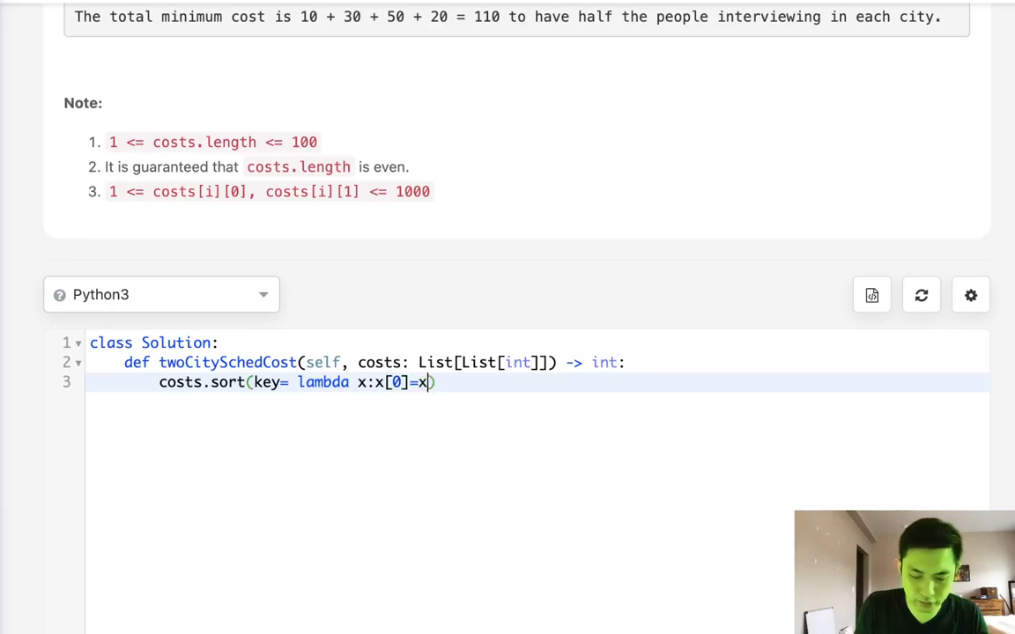
type("-x[1]")
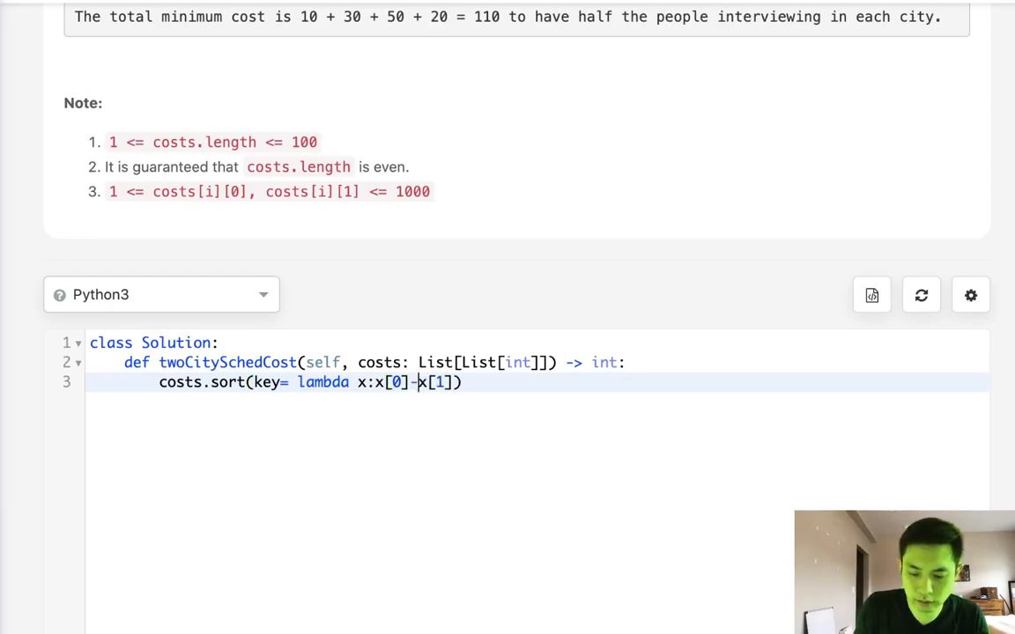
key("Enter")
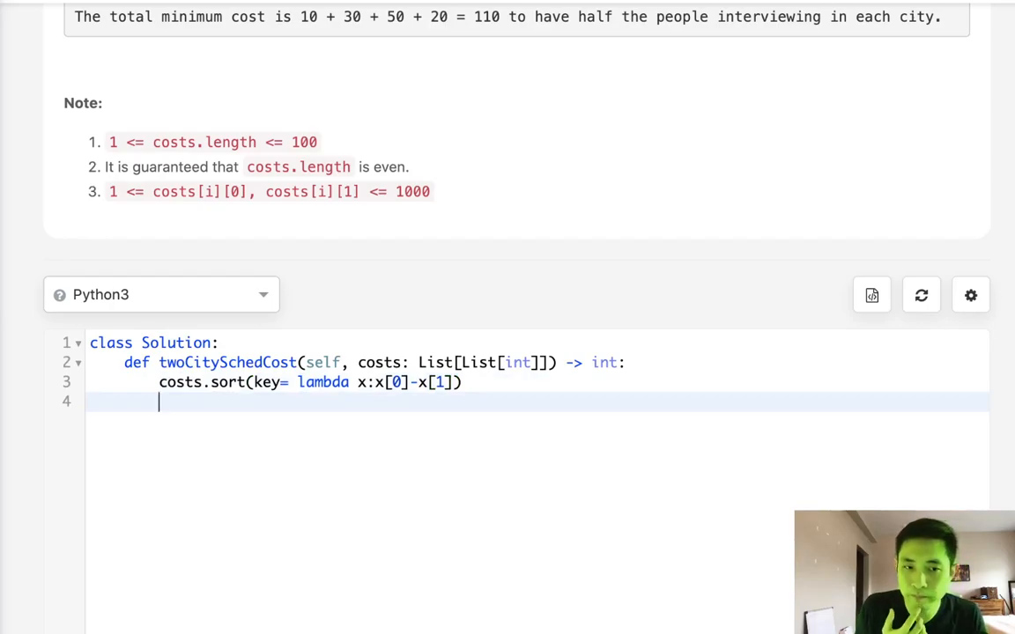
key("enter")
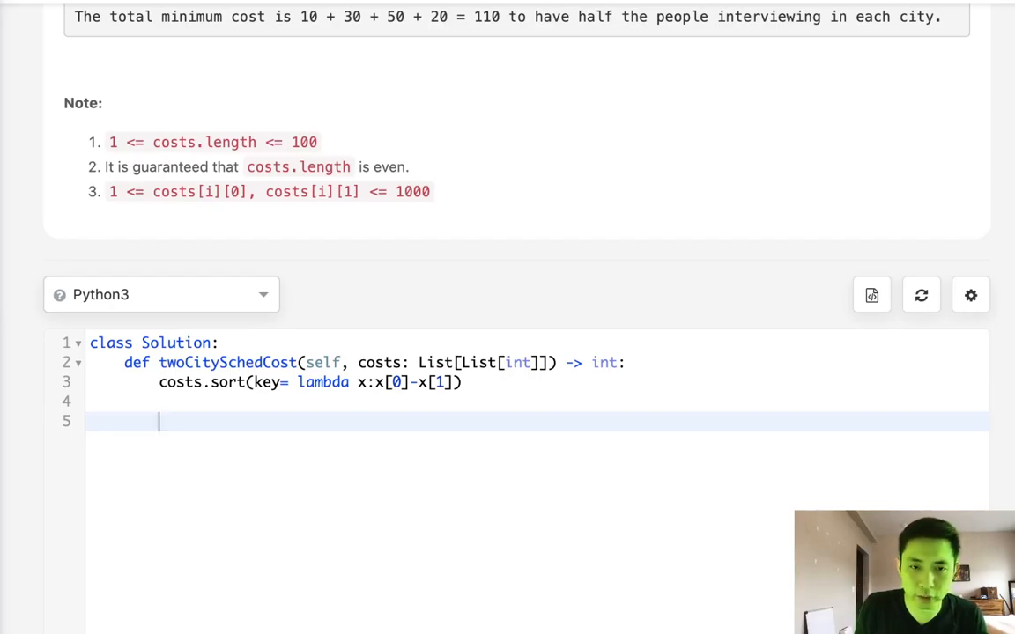
Add the lines N = len(costs) and half = N//2 after the sort
type("cos")
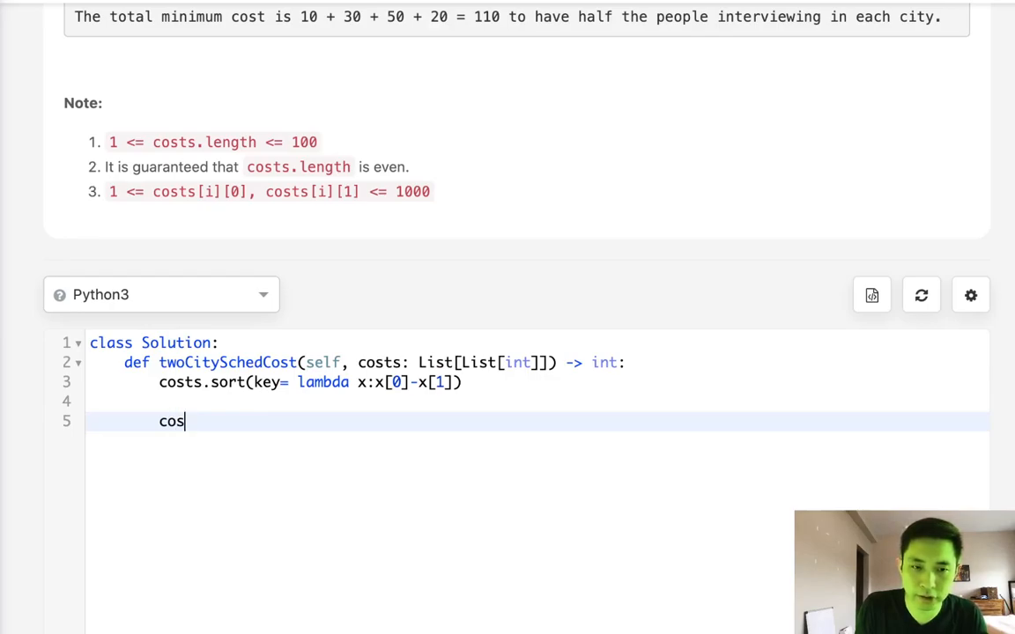
type("N =")
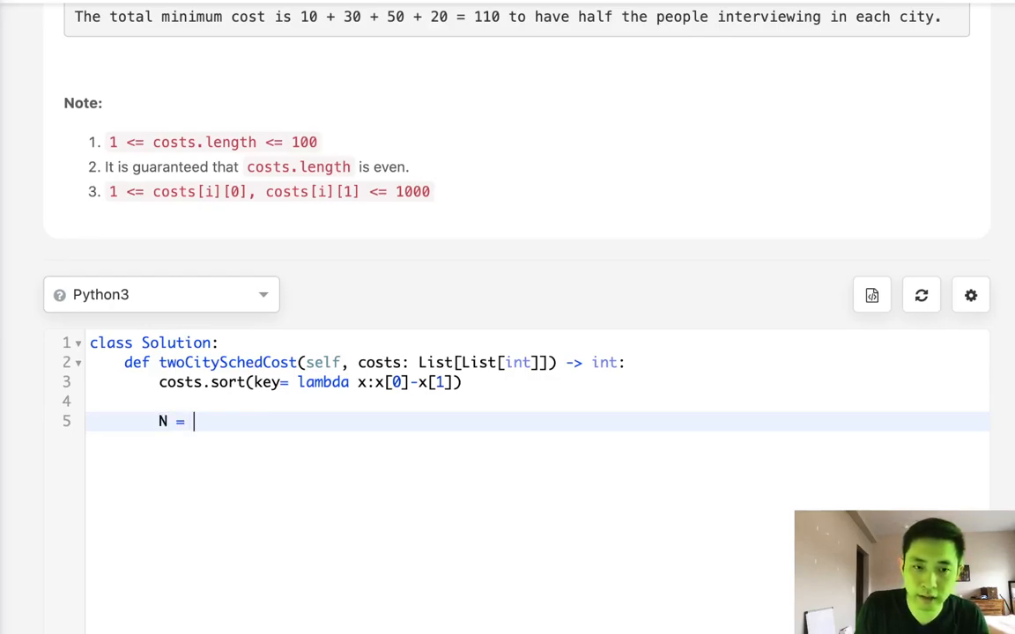
type("len(costs)")
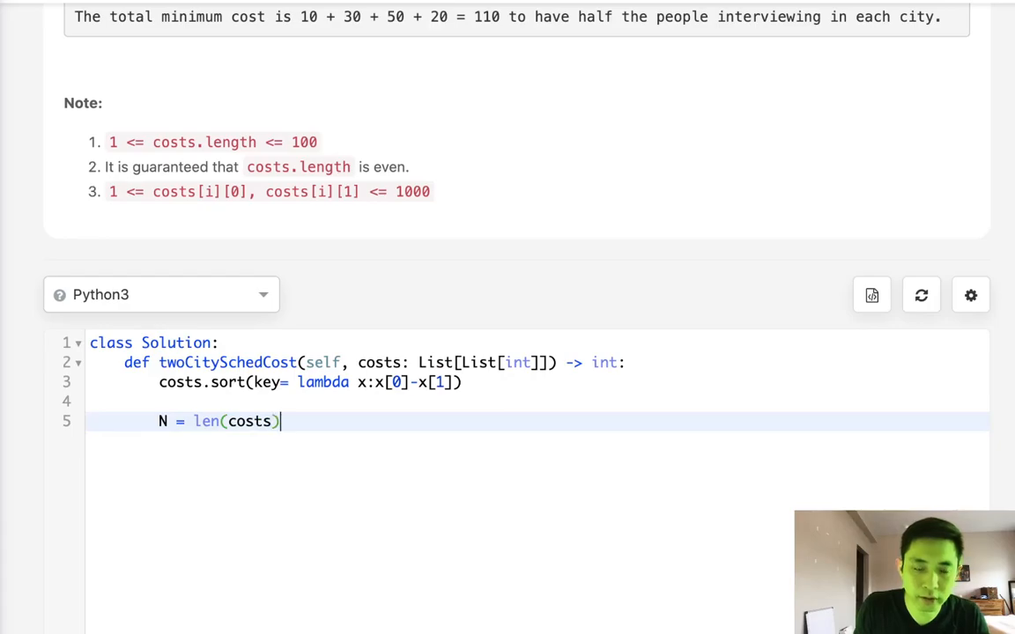
type("half =")
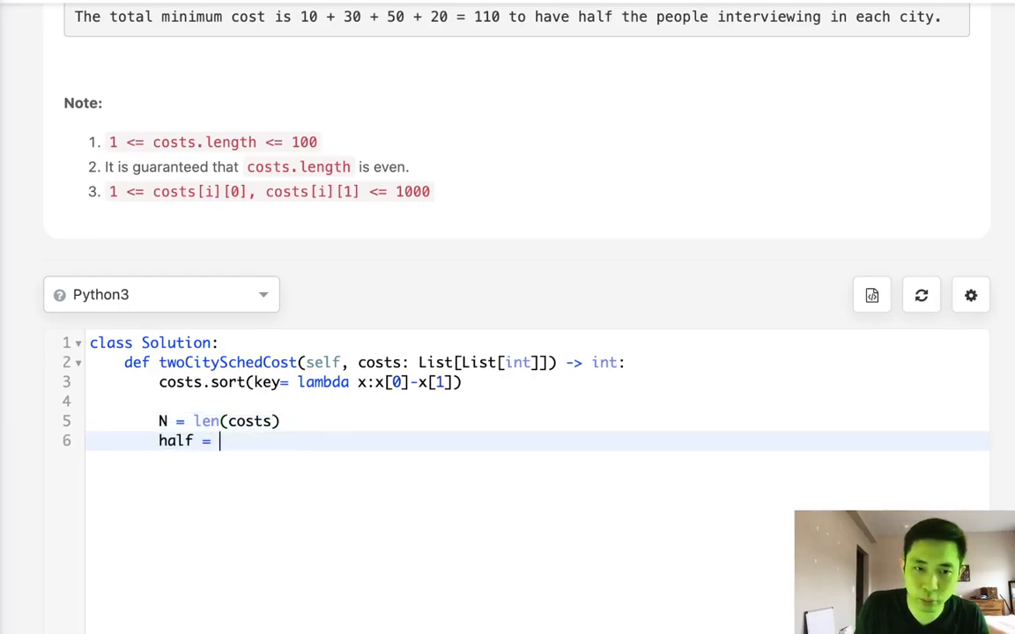
type("N//2")
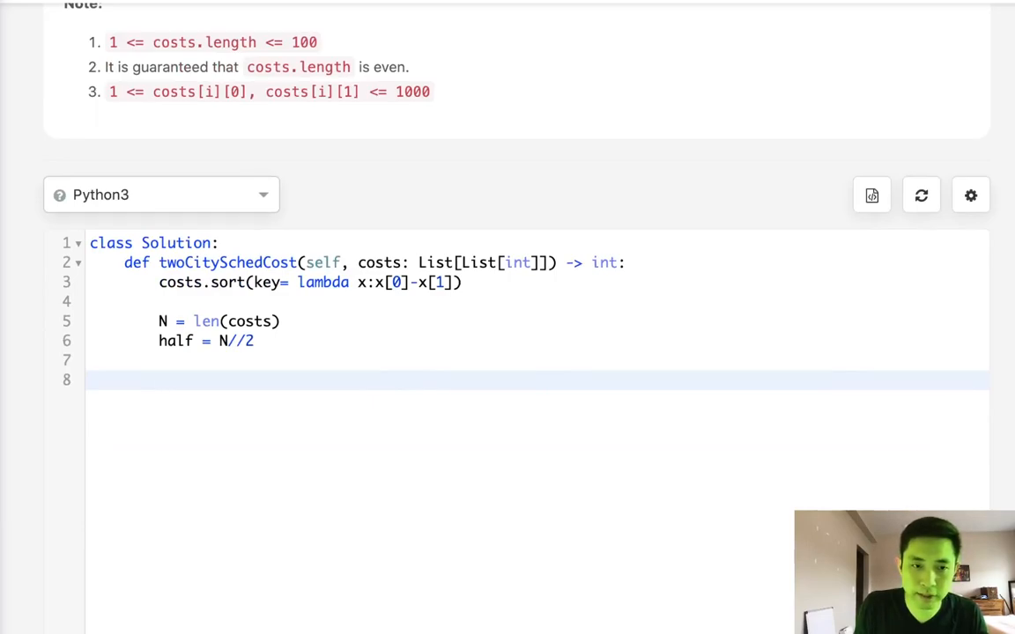
Write min_sum summing a over costs[:half] plus b over costs[half:], then return min_sum
type("min_sum =")
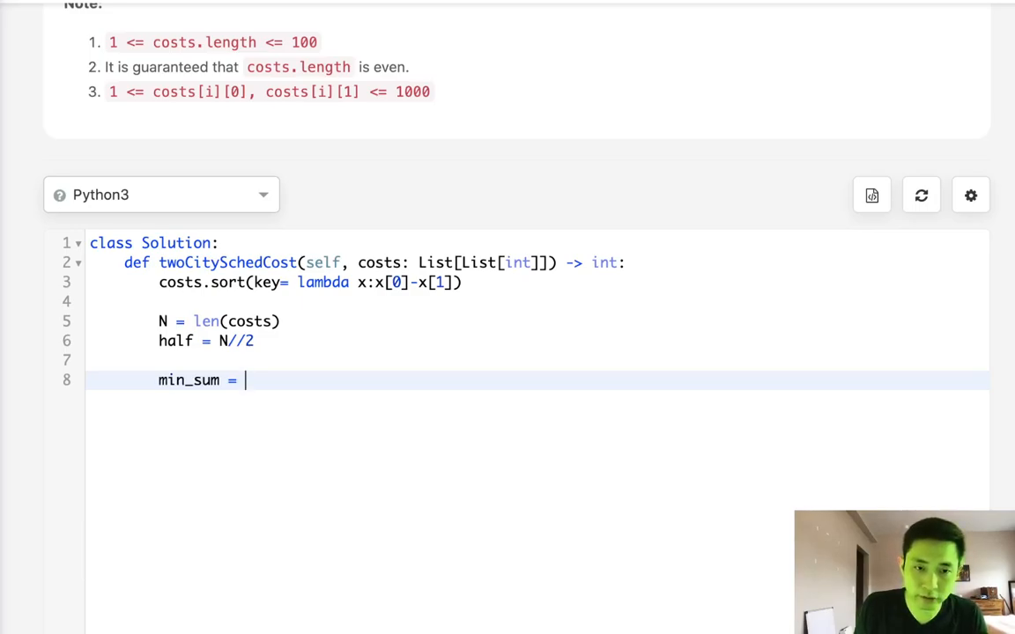
type("sum([])")
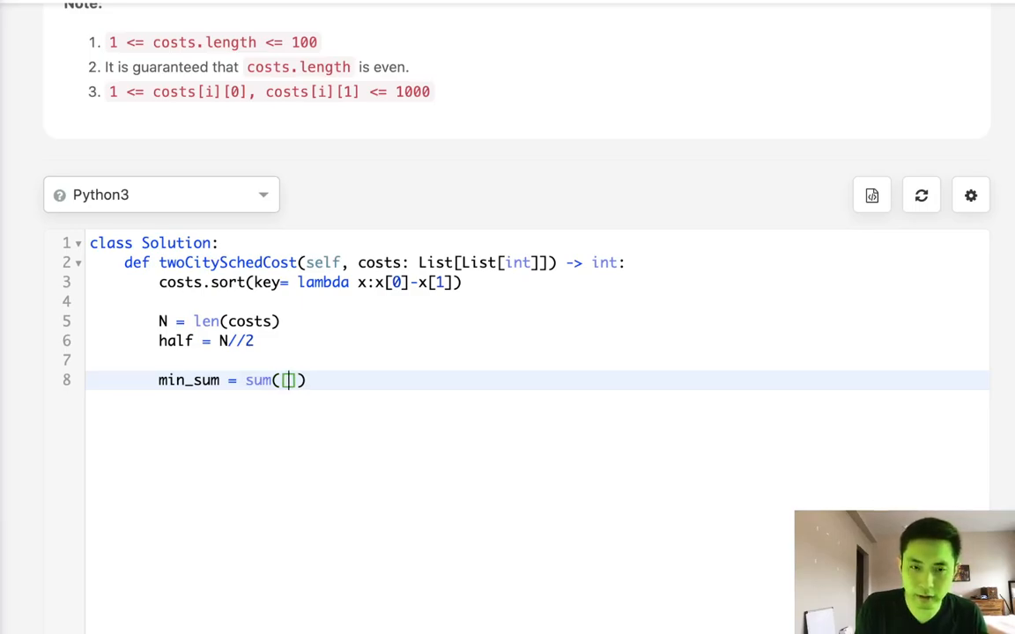
type("a for a")
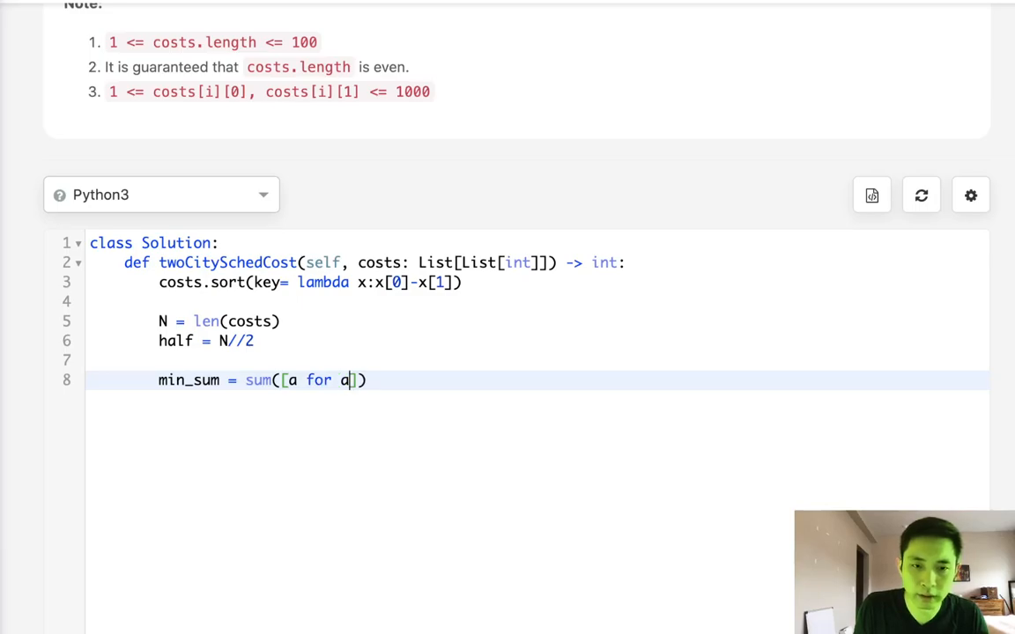
type(",b")
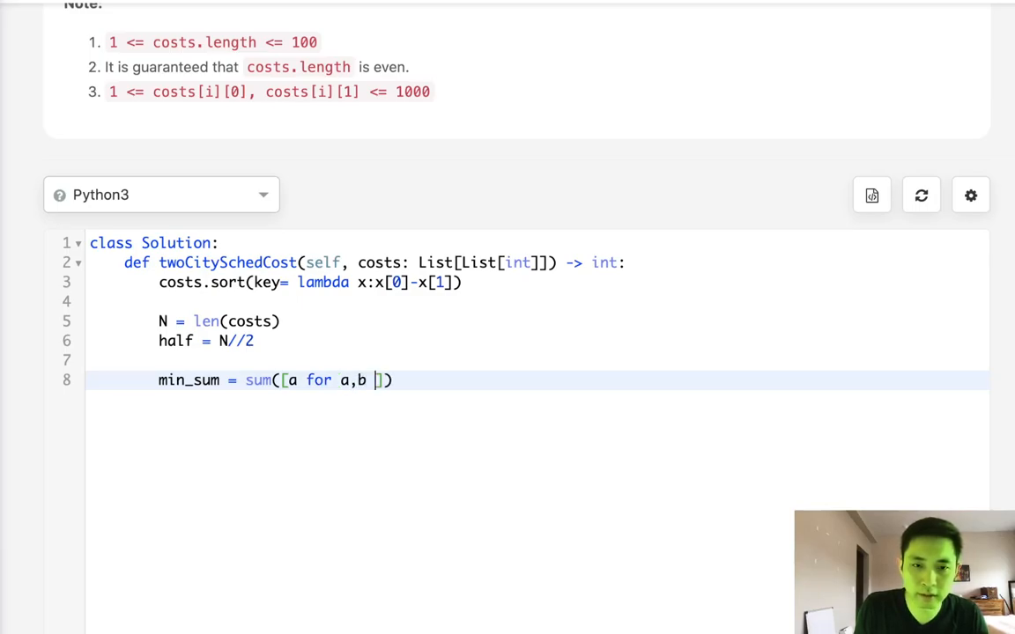
type("in costs[")
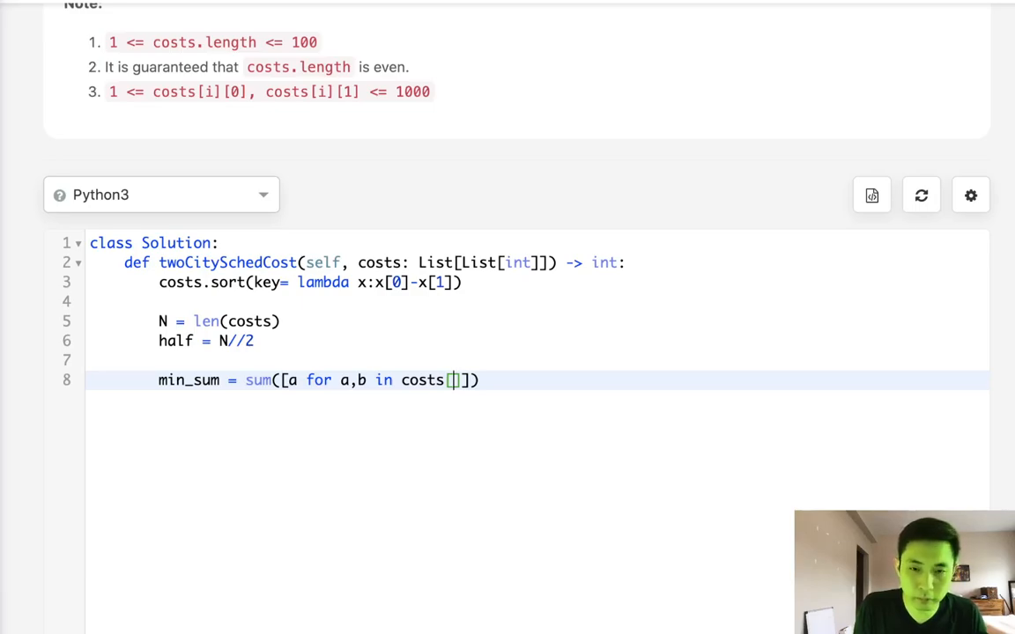
type(":half")
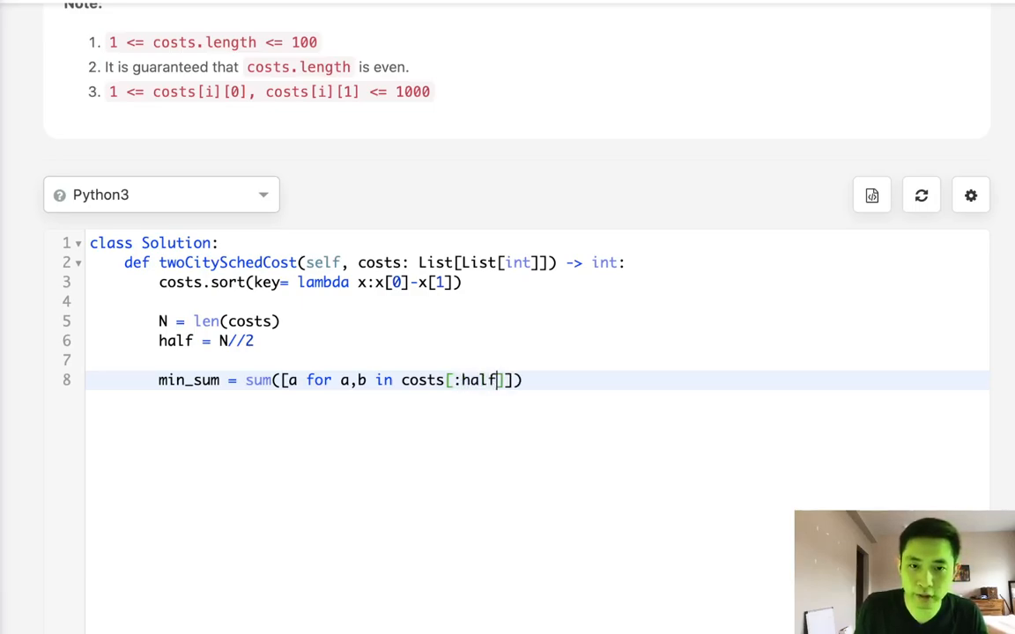
type("+")
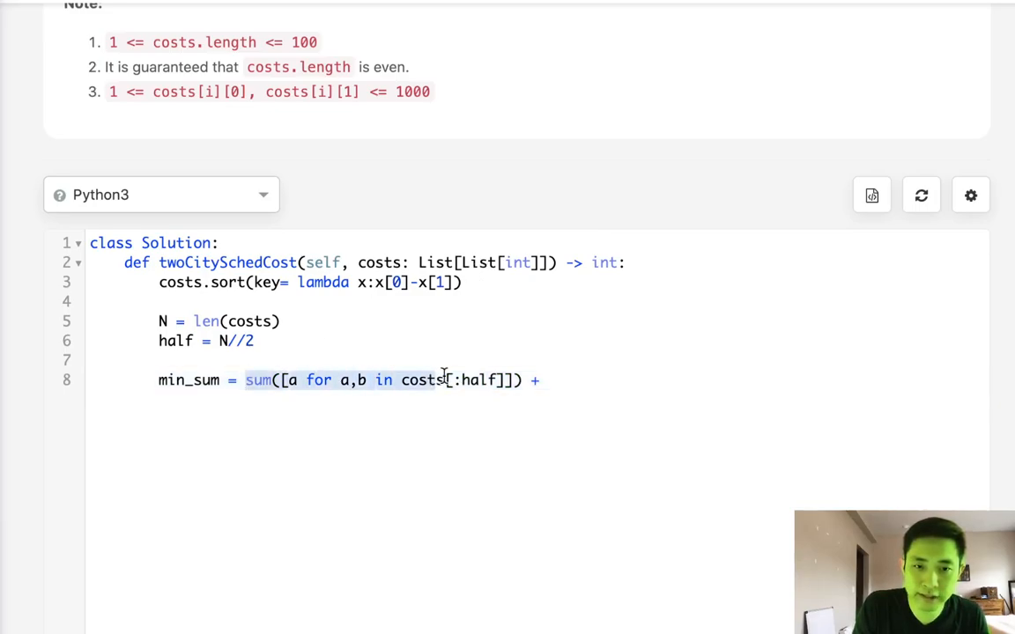
type("sum([a for a,b in costs[:half]])")
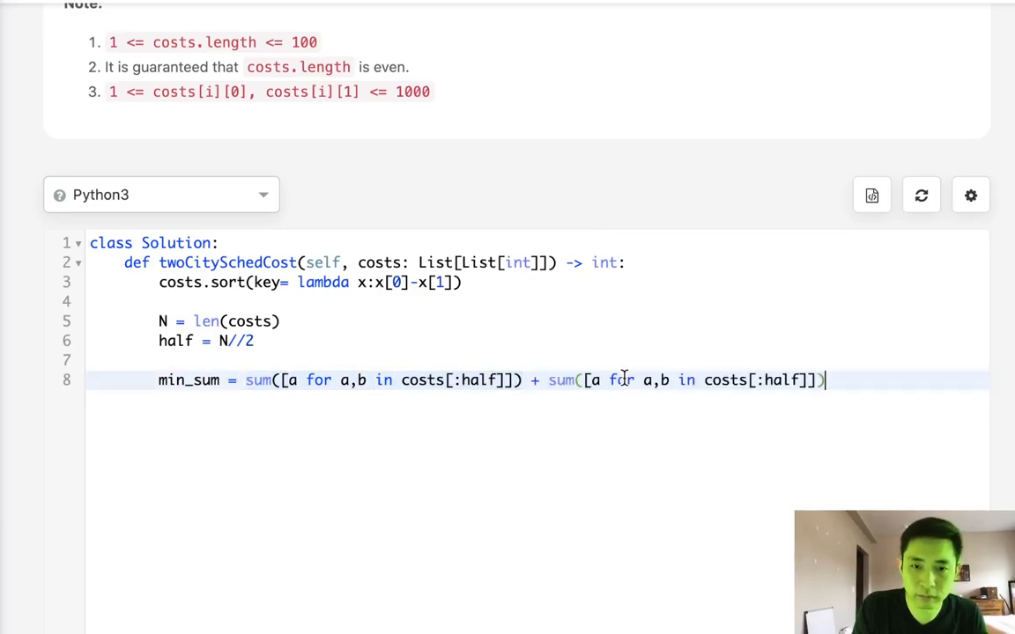
type("b")
type("return min_sum")
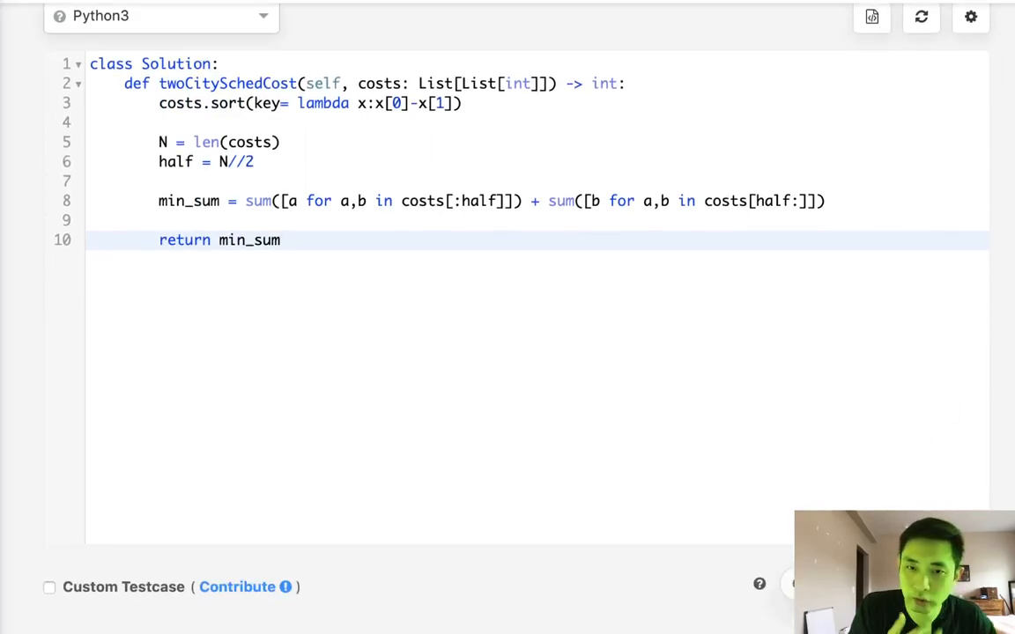
Run the solution on the sample, getting 110, then submit it for judging
left_click(831, 449)
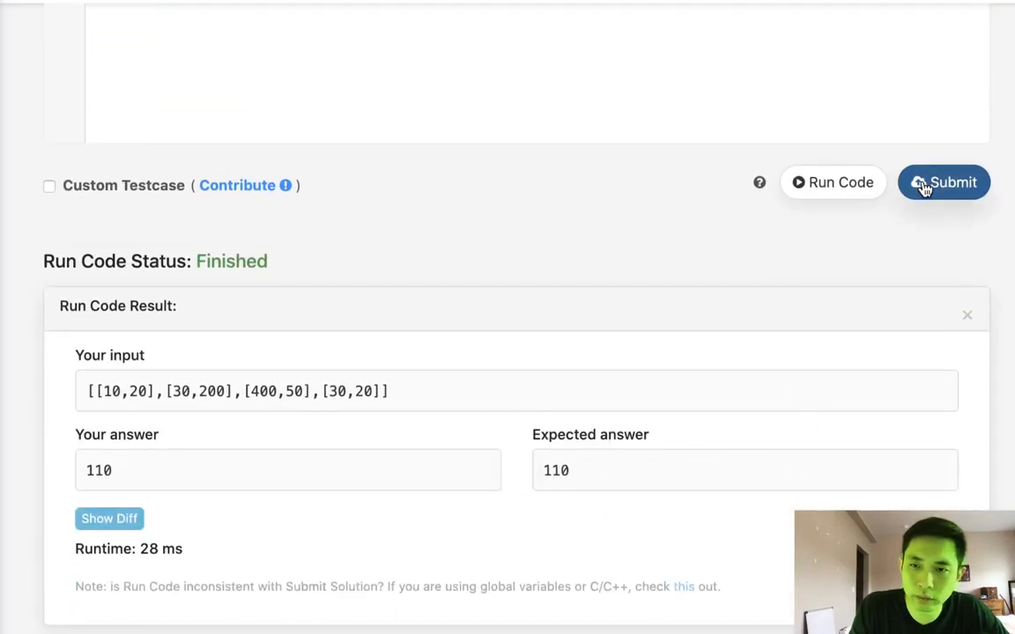
left_click(943, 182)
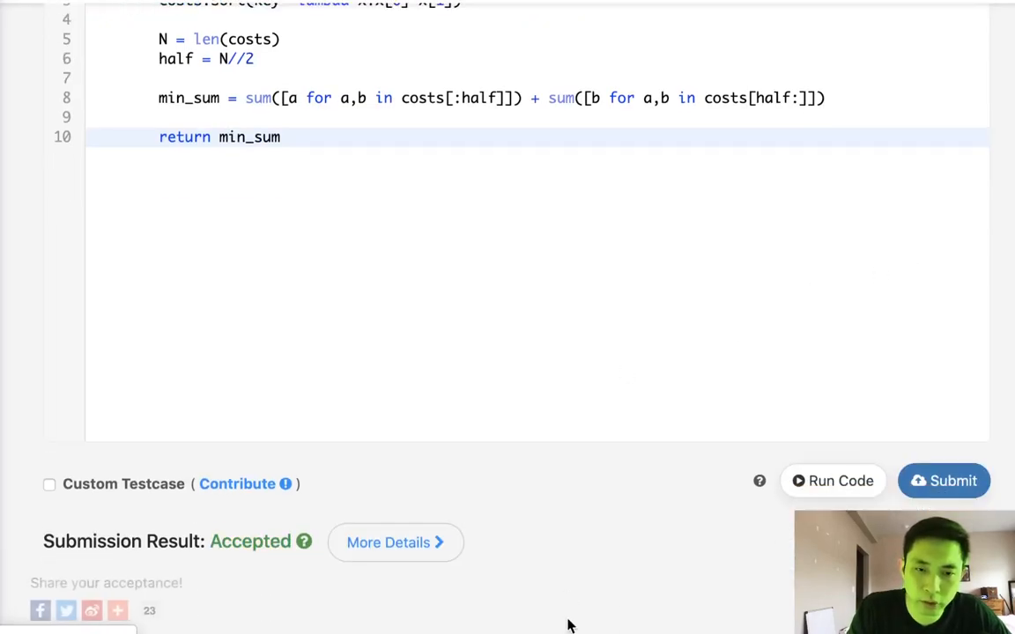
mouse_move(530, 526)
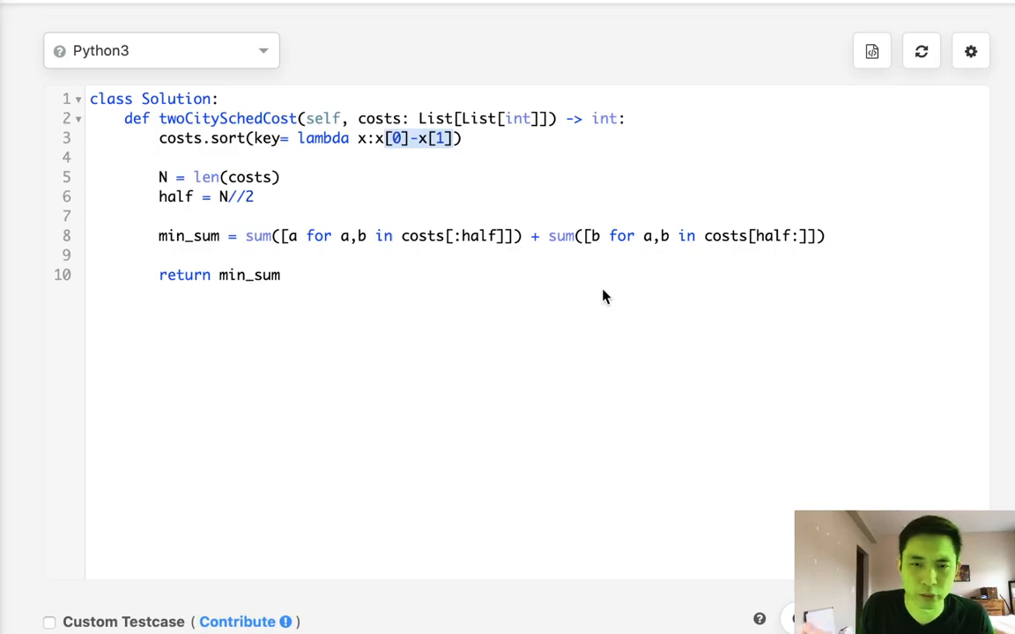
mouse_move(874, 303)
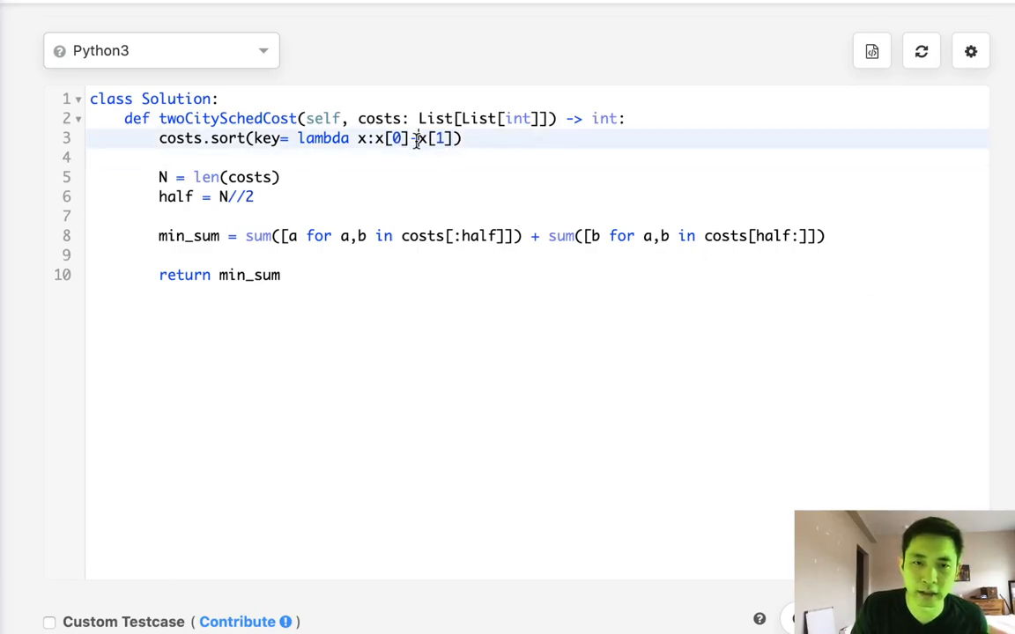
Change the sort key to x[1]-x[0] and swap a and b in both sum() comprehensions
type("-")
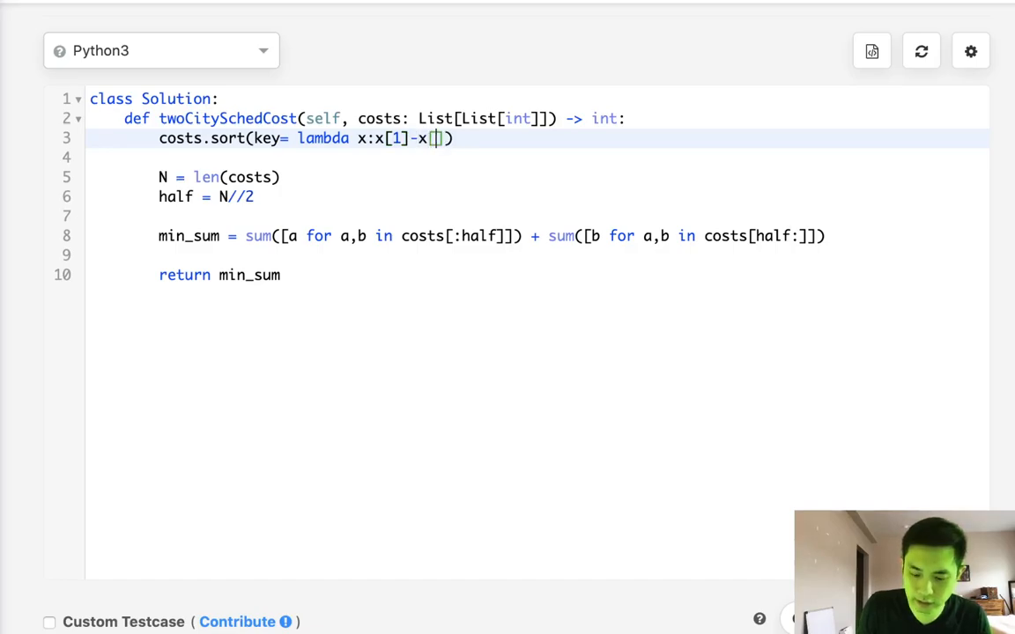
type("0")
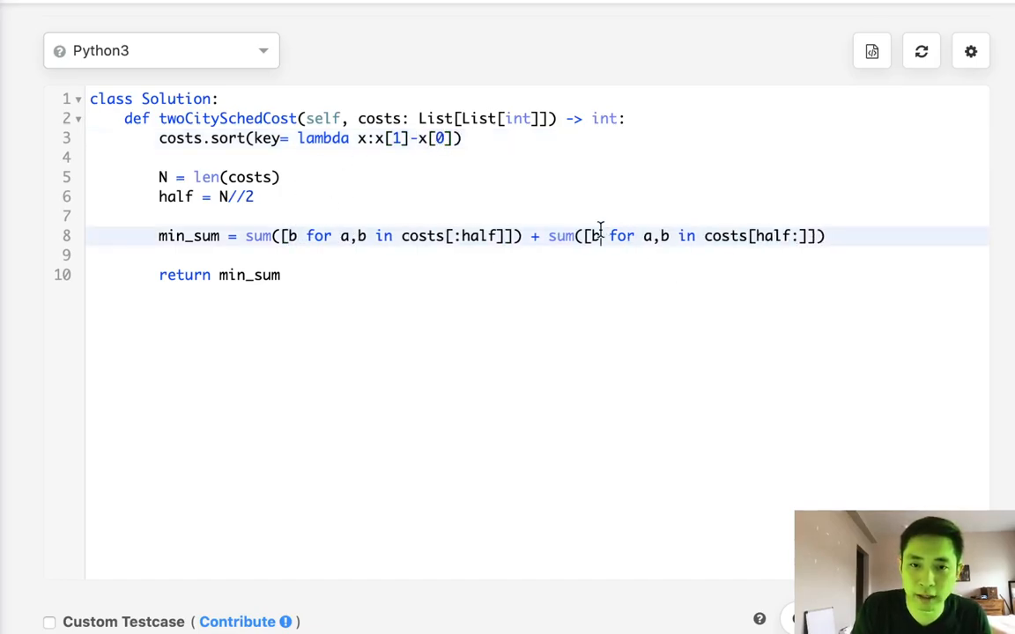
type("a")
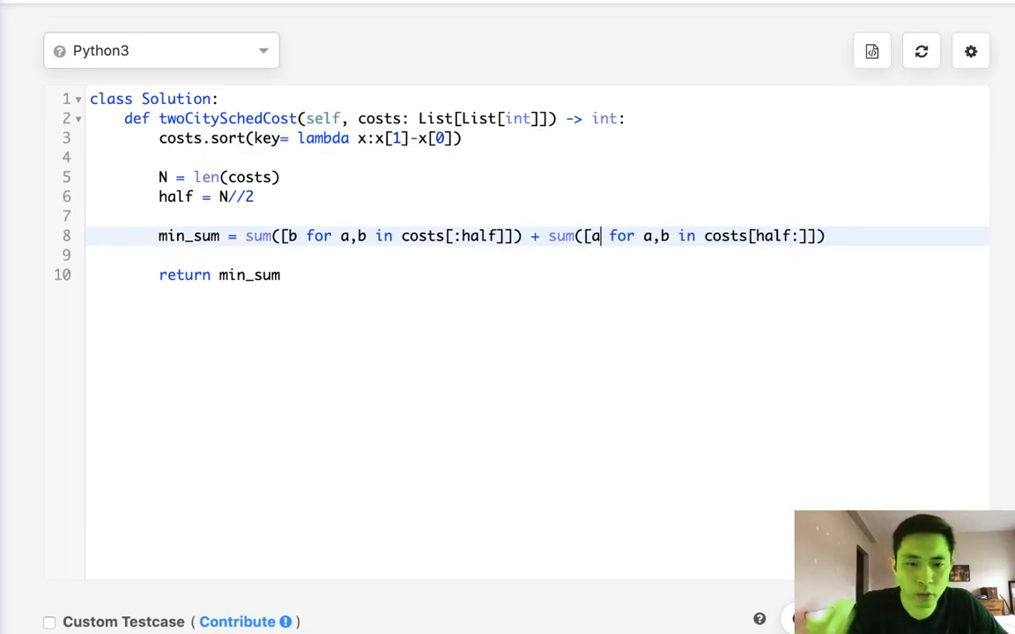
mouse_move(489, 333)
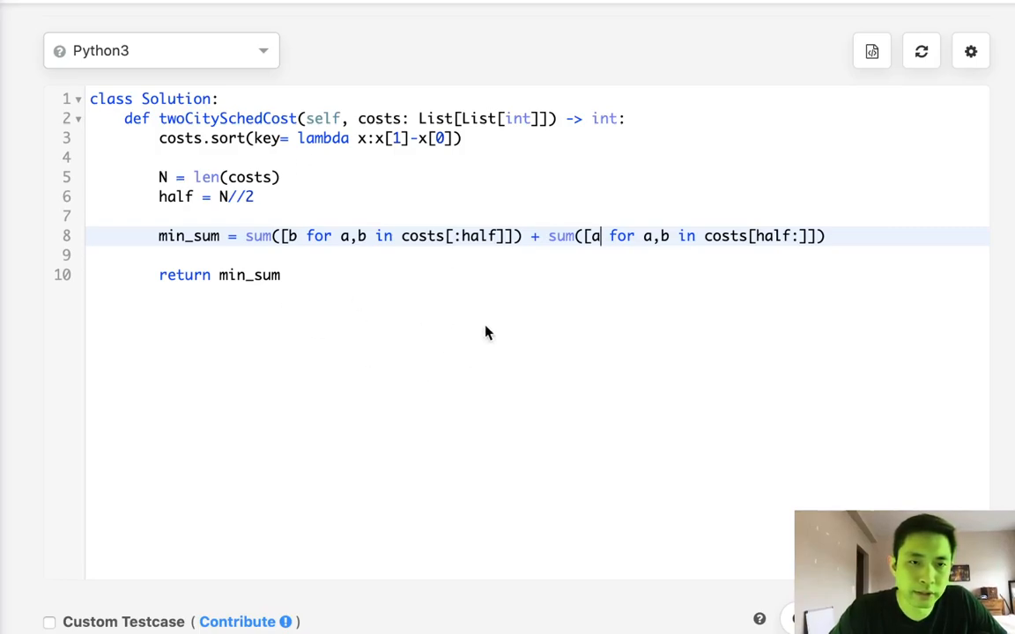